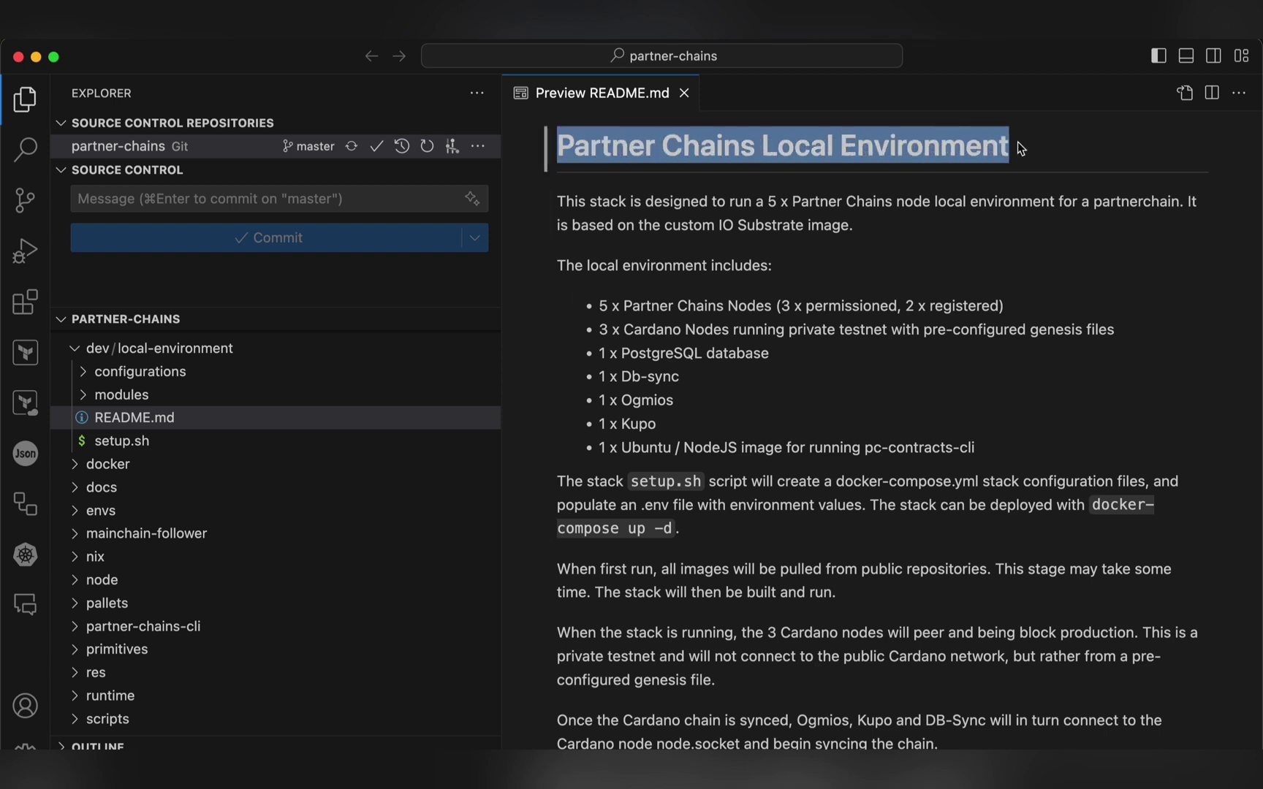
Highlight the included services list and the partner-chains/dev/local-environment path on GitHub
{"action": "left_click", "coordinate": [1078, 152]}
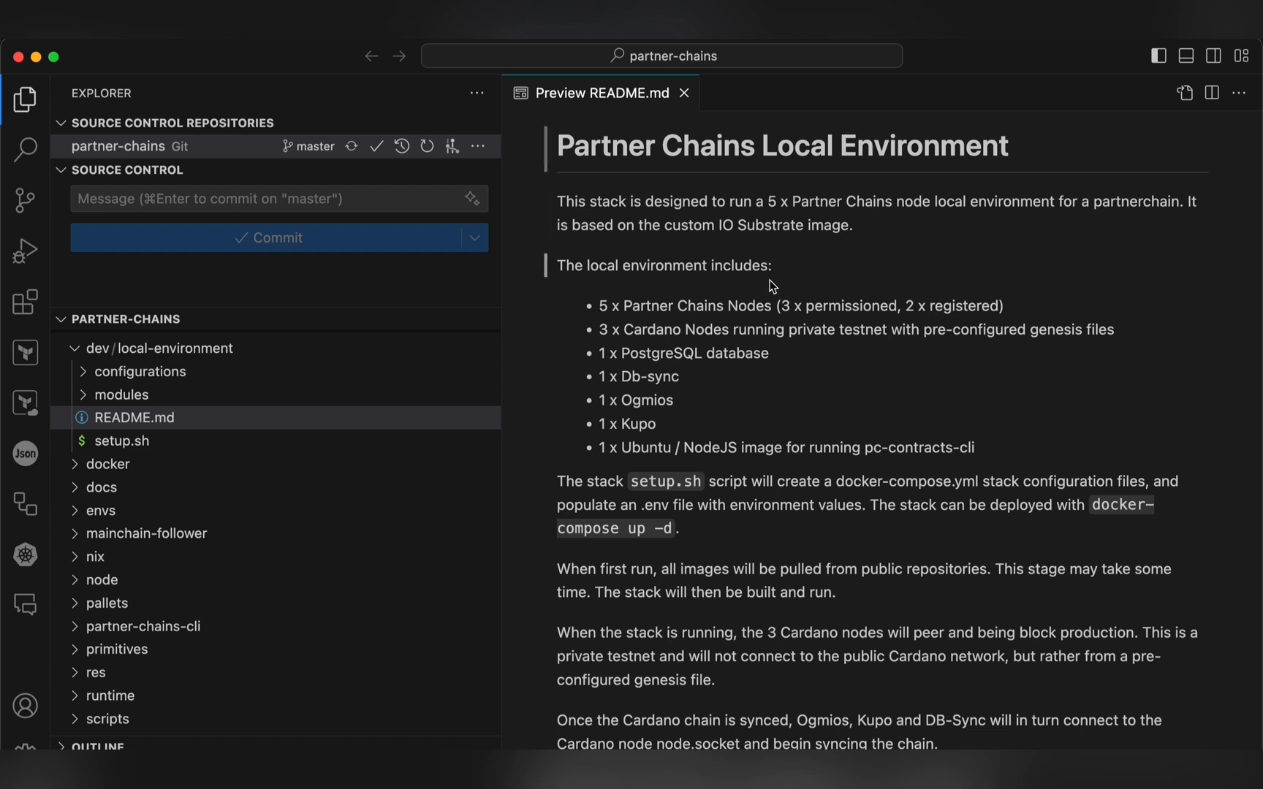
{"action": "left_click_drag", "start_coordinate": [601, 305], "coordinate": [973, 447]}
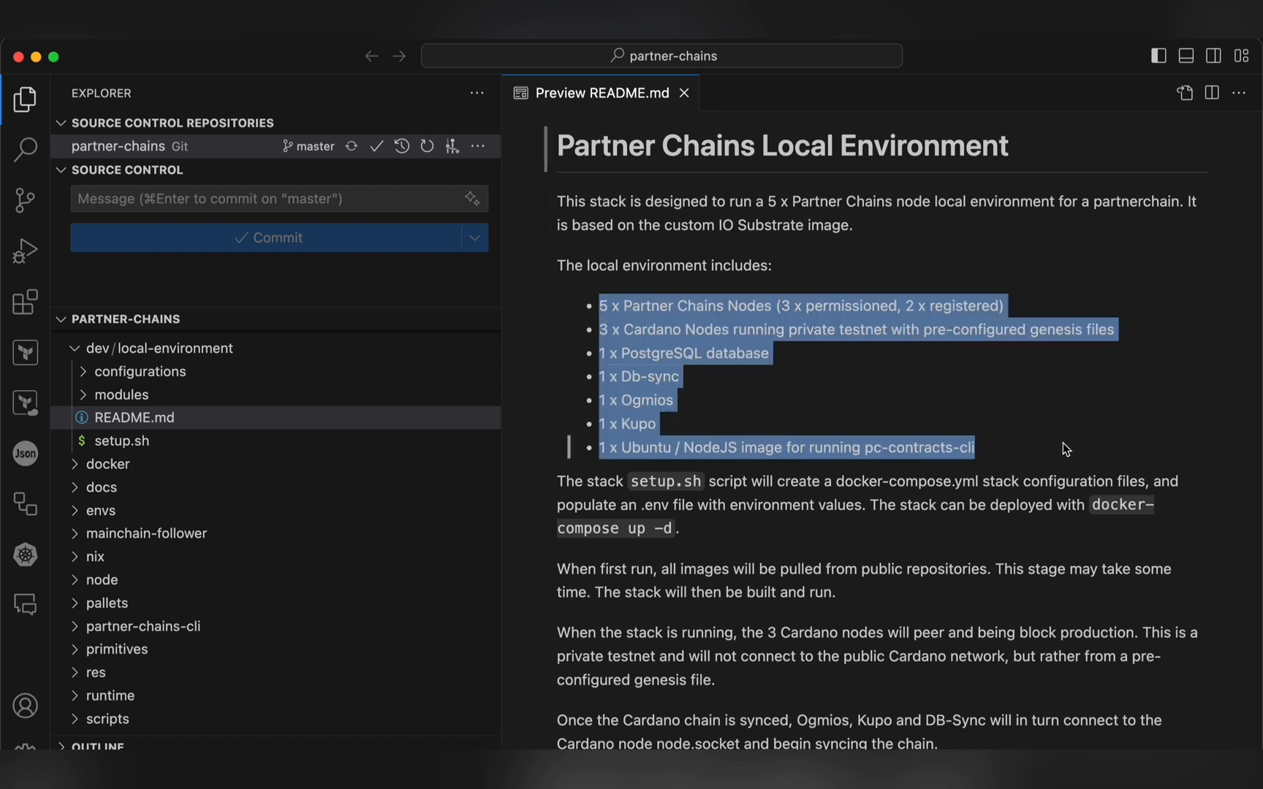
{"action": "mouse_move", "coordinate": [1184, 433]}
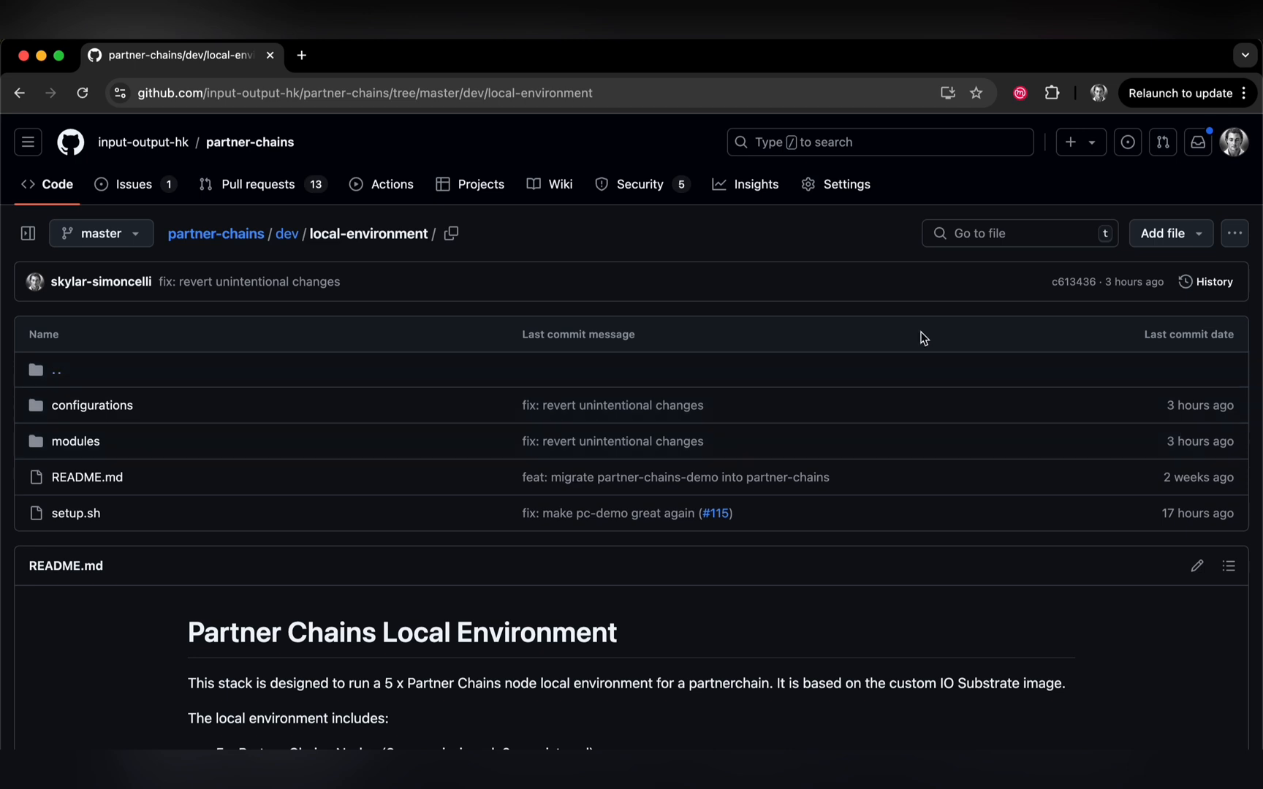
{"action": "left_click_drag", "start_coordinate": [177, 234], "coordinate": [432, 234]}
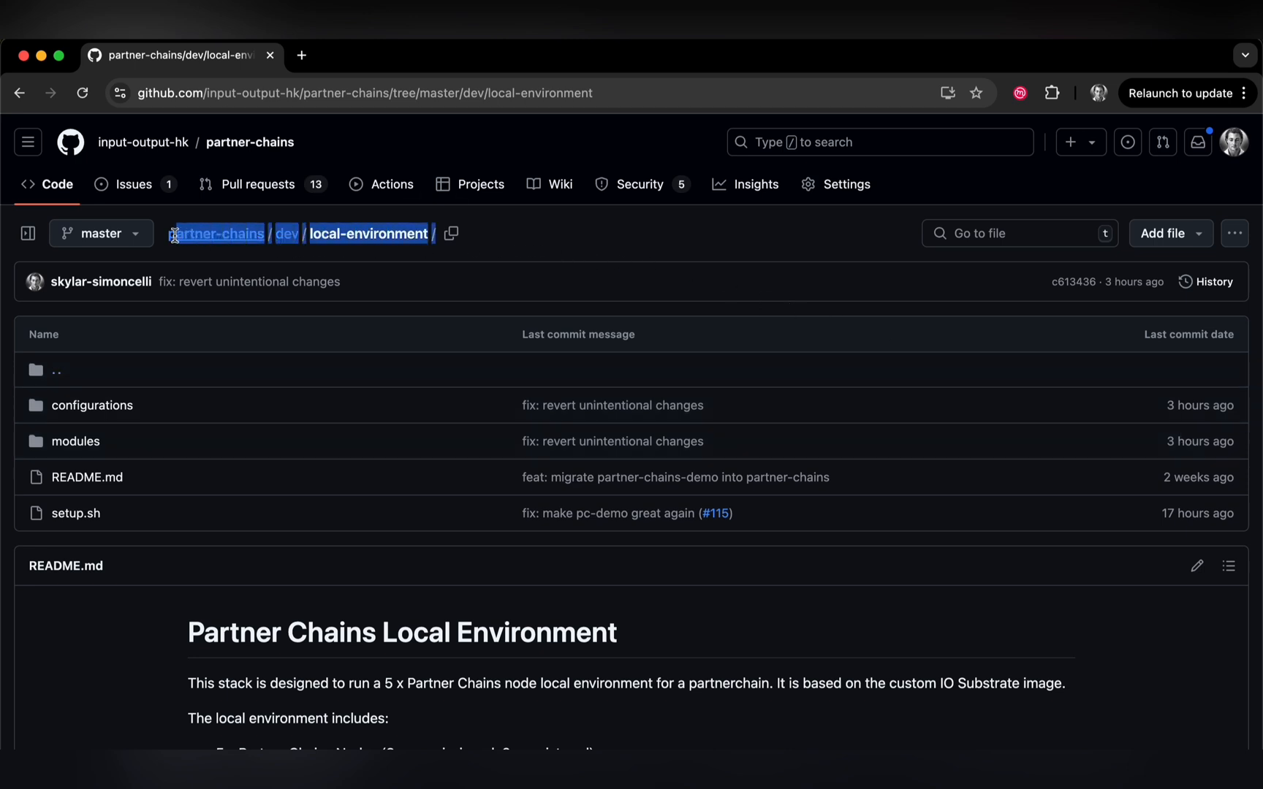
{"action": "mouse_move", "coordinate": [541, 232]}
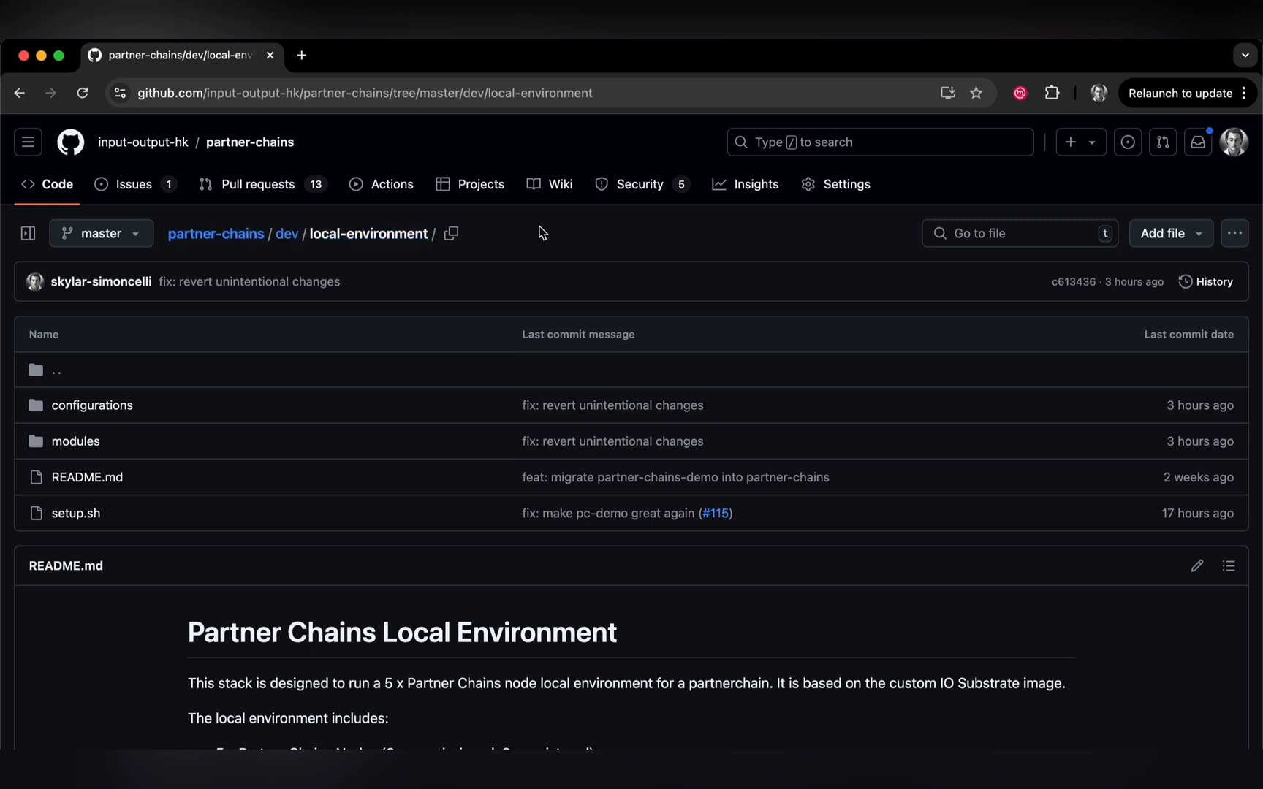
View the setup.sh script source in the local-environment folder
{"action": "scroll", "scroll_direction": "down", "scroll_amount": 3}
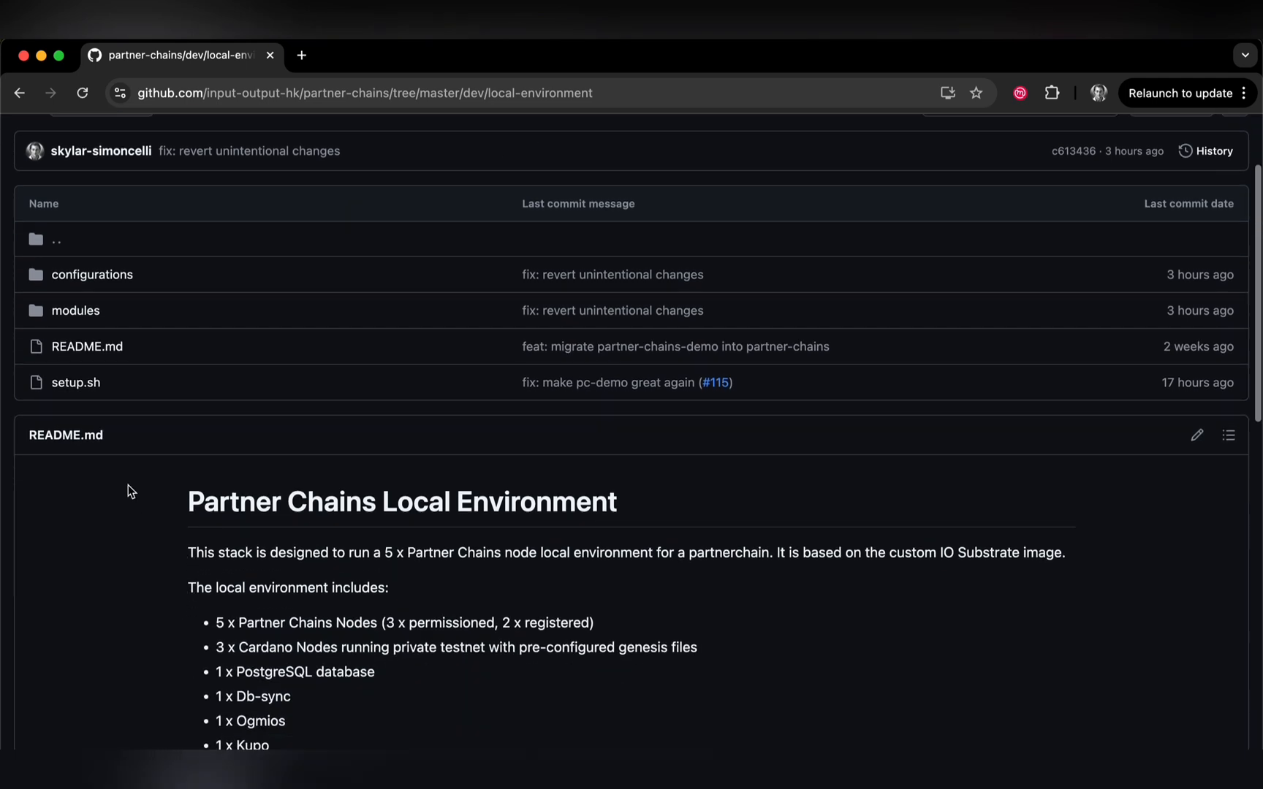
{"action": "left_click", "coordinate": [76, 383]}
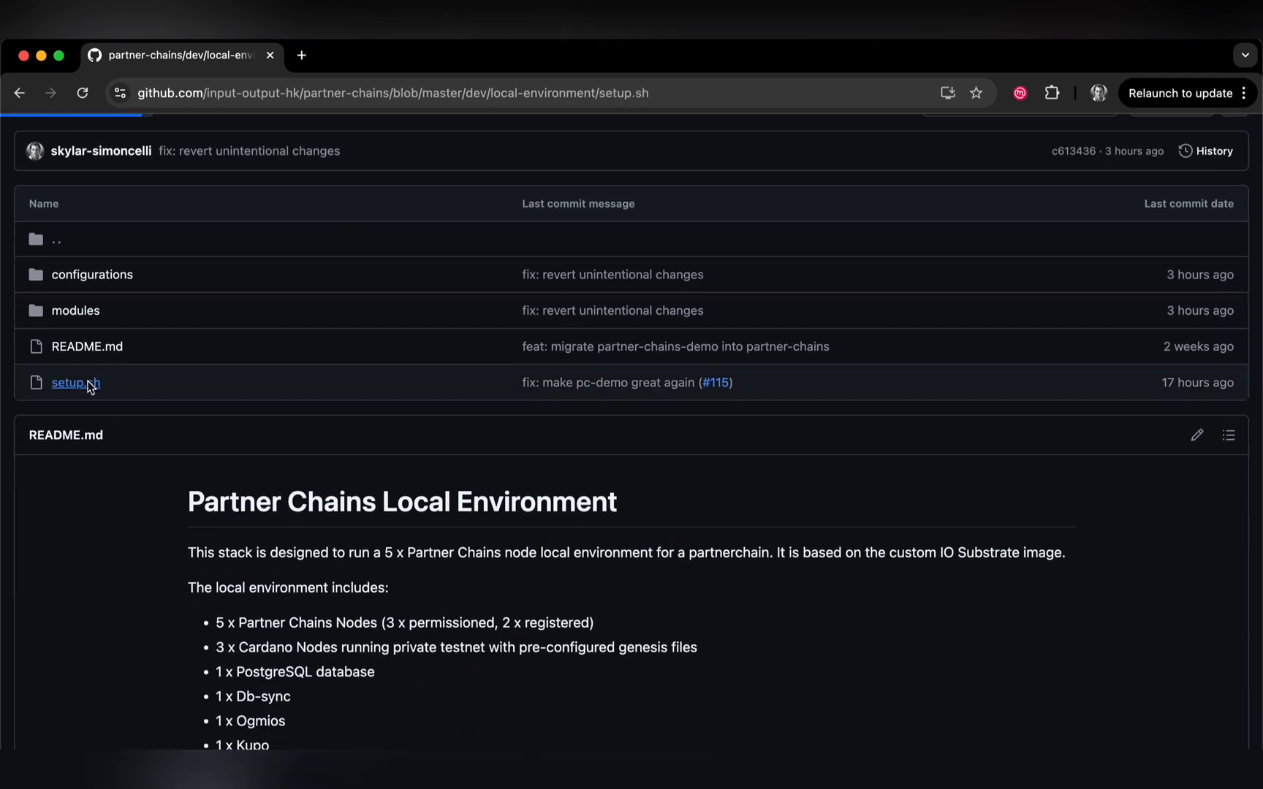
{"action": "left_click", "coordinate": [67, 383]}
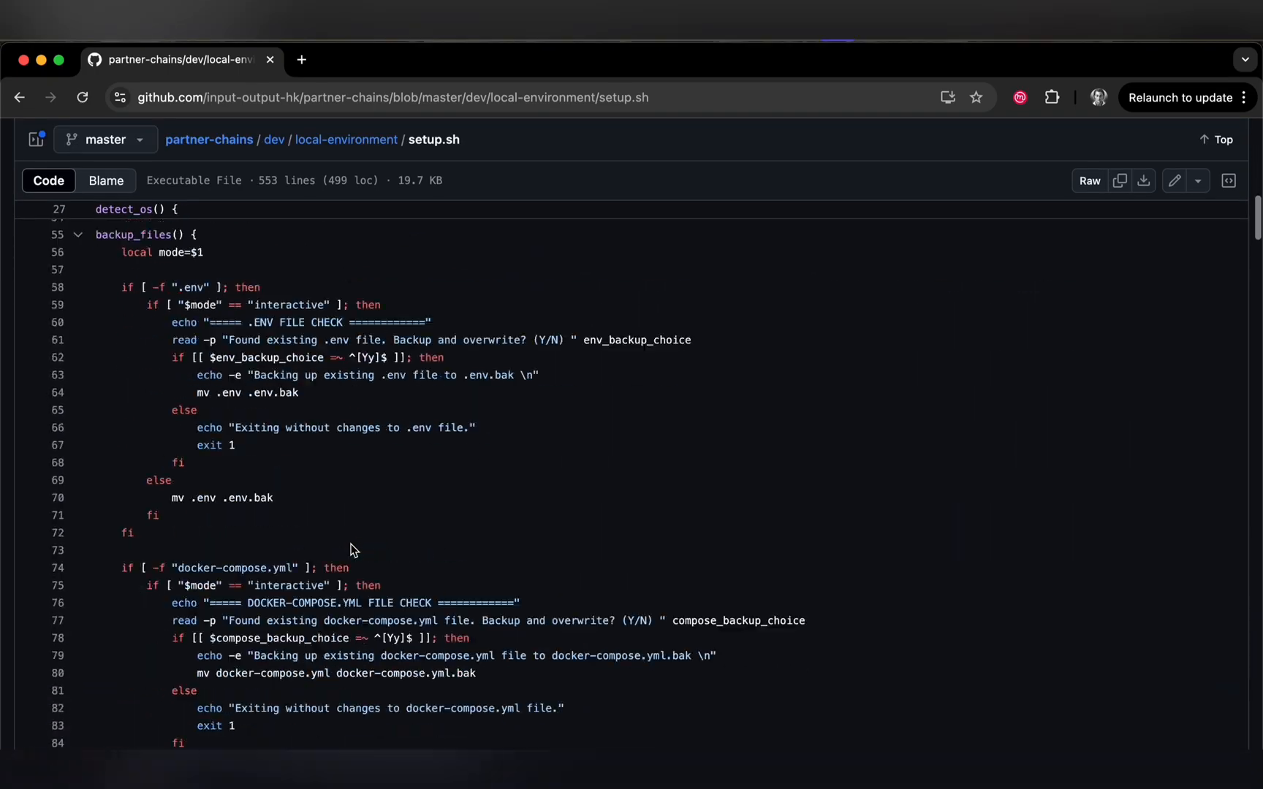
{"action": "scroll", "scroll_direction": "down", "scroll_amount": 3}
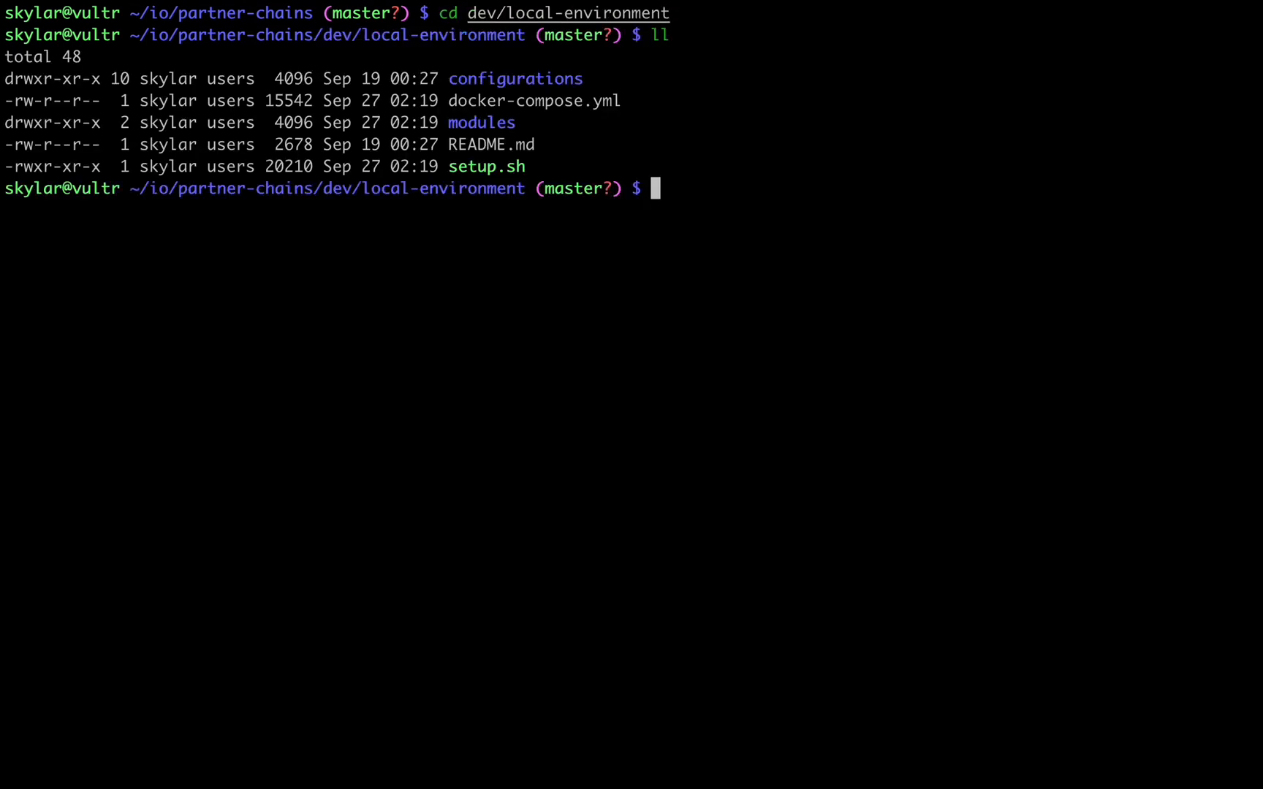
Run bash setup.sh --non-interactive and confirm to generate a new docker-compose.yml with a backup
{"action": "type", "text": "bash setup.sh --non-interactive"}
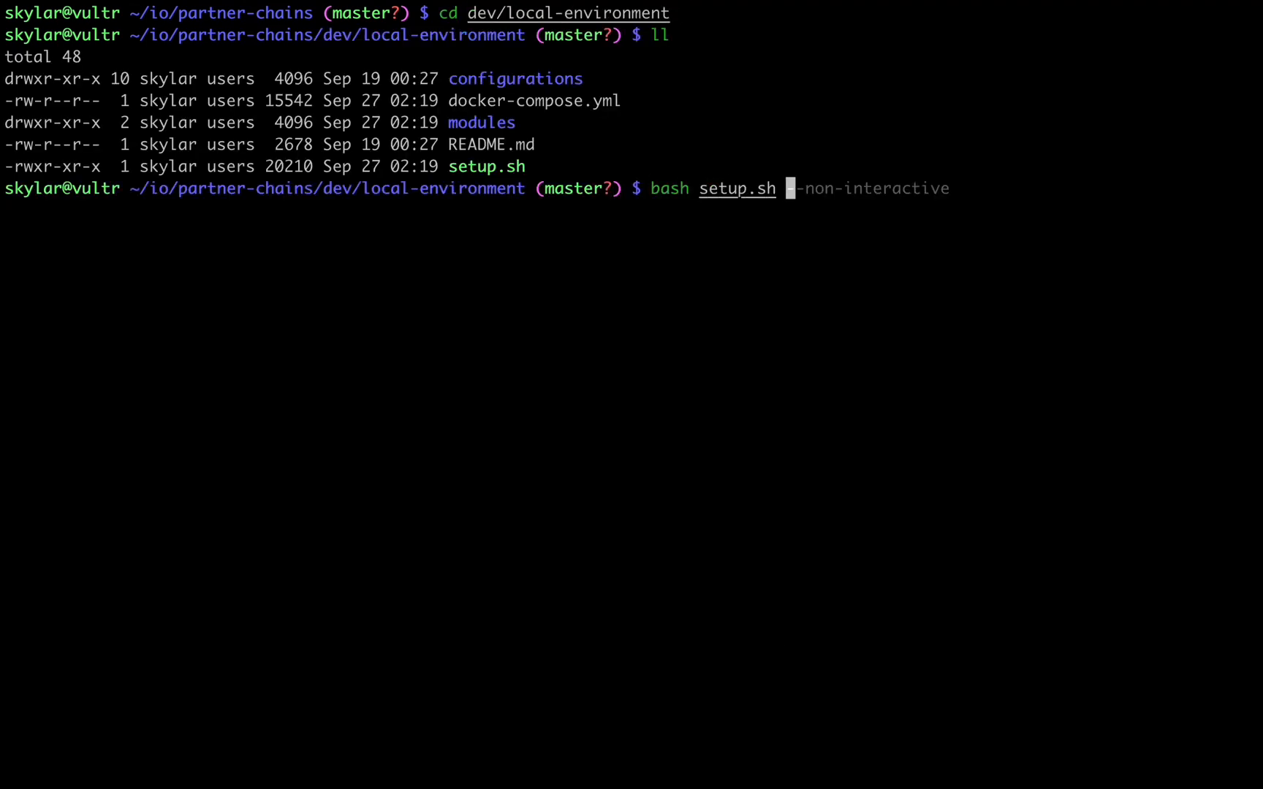
{"action": "key", "text": "Enter"}
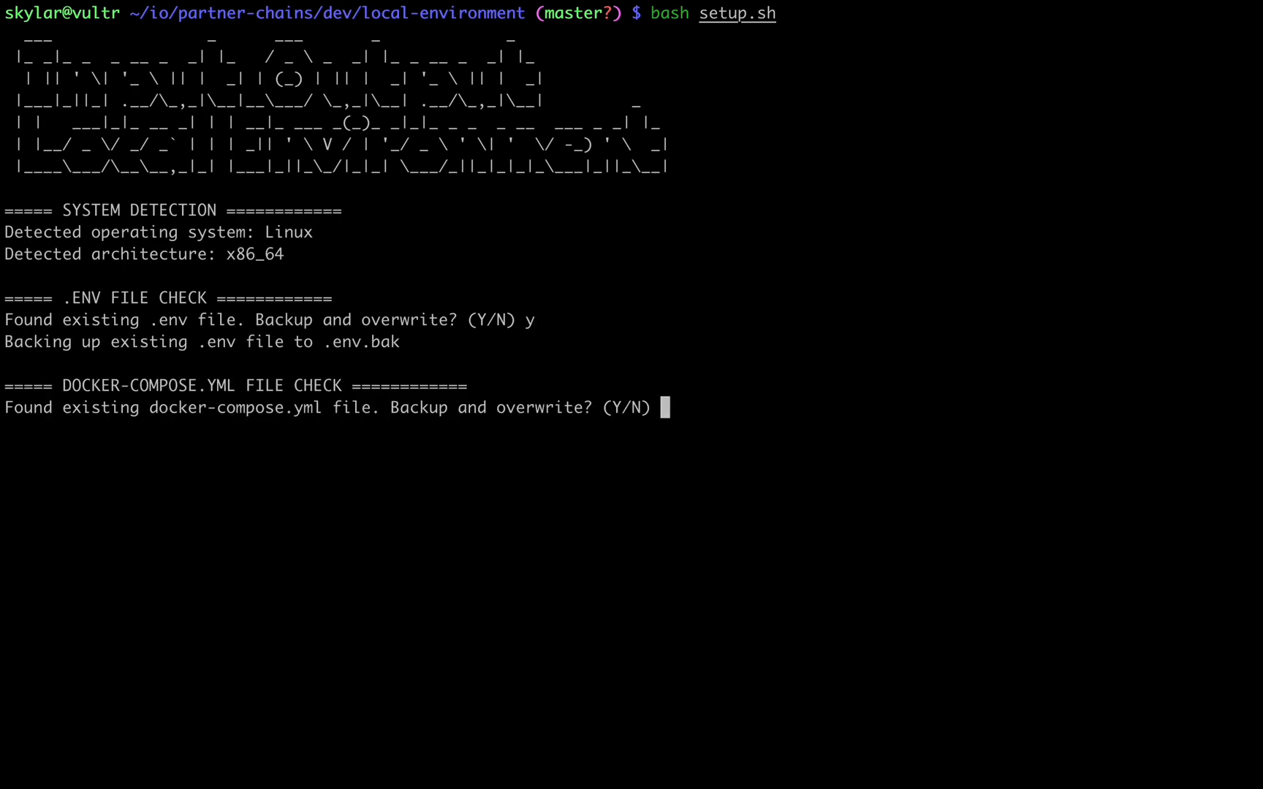
{"action": "type", "text": "y"}
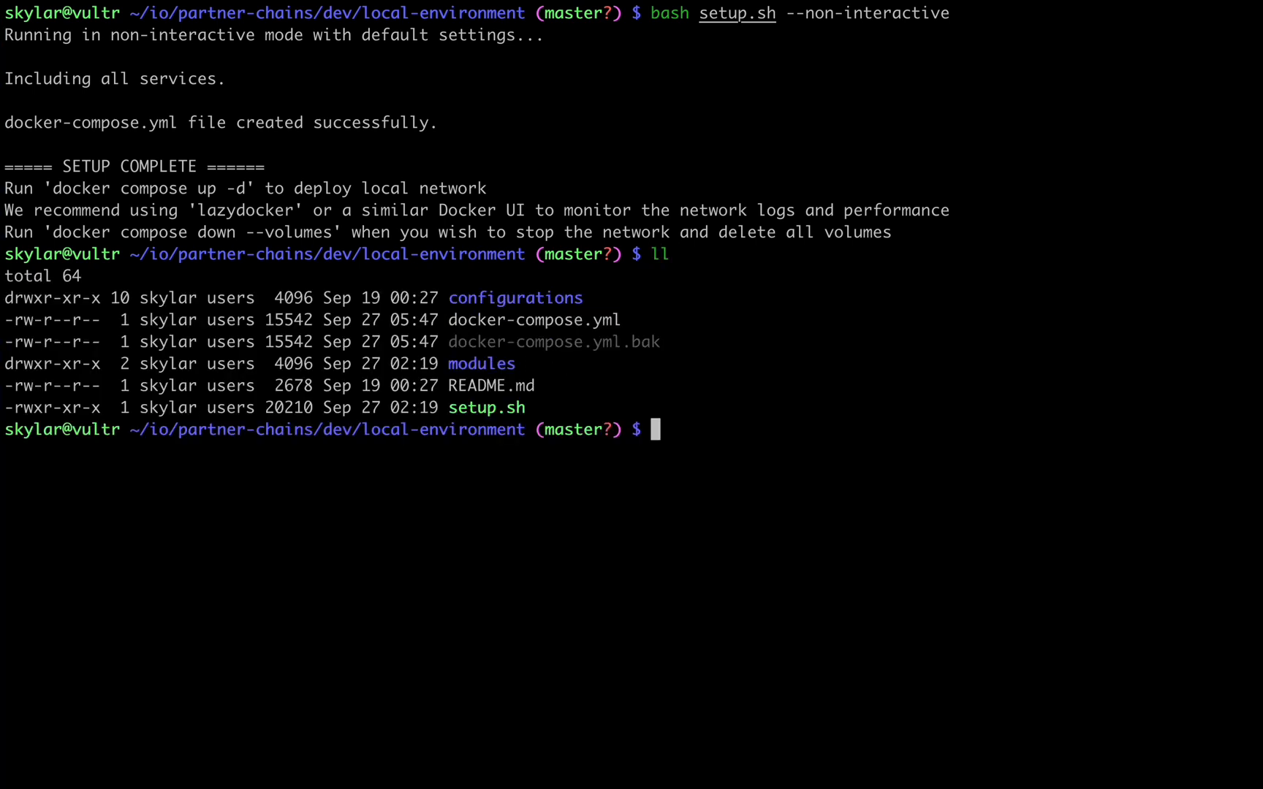
List the modules folder and show the configurations directory tree
{"action": "type", "text": "ls modules"}
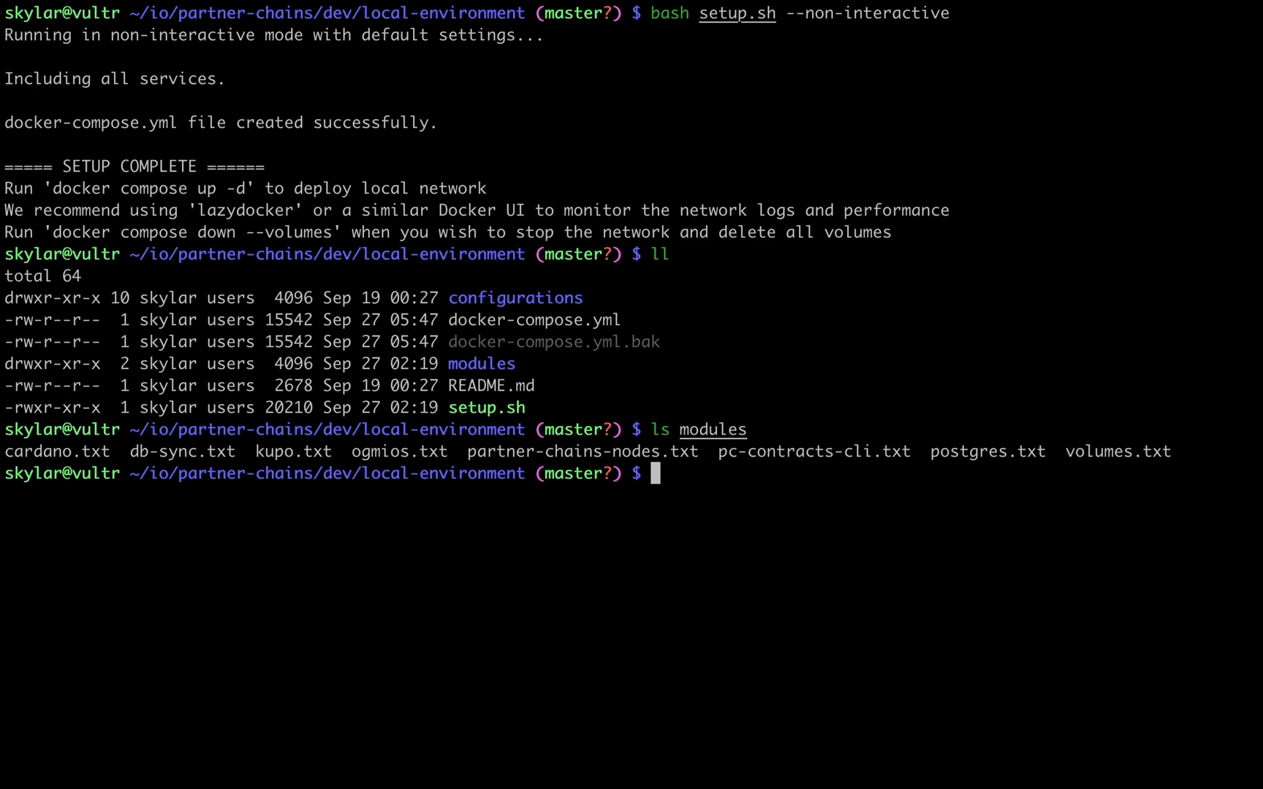
{"action": "type", "text": "tree configurations/"}
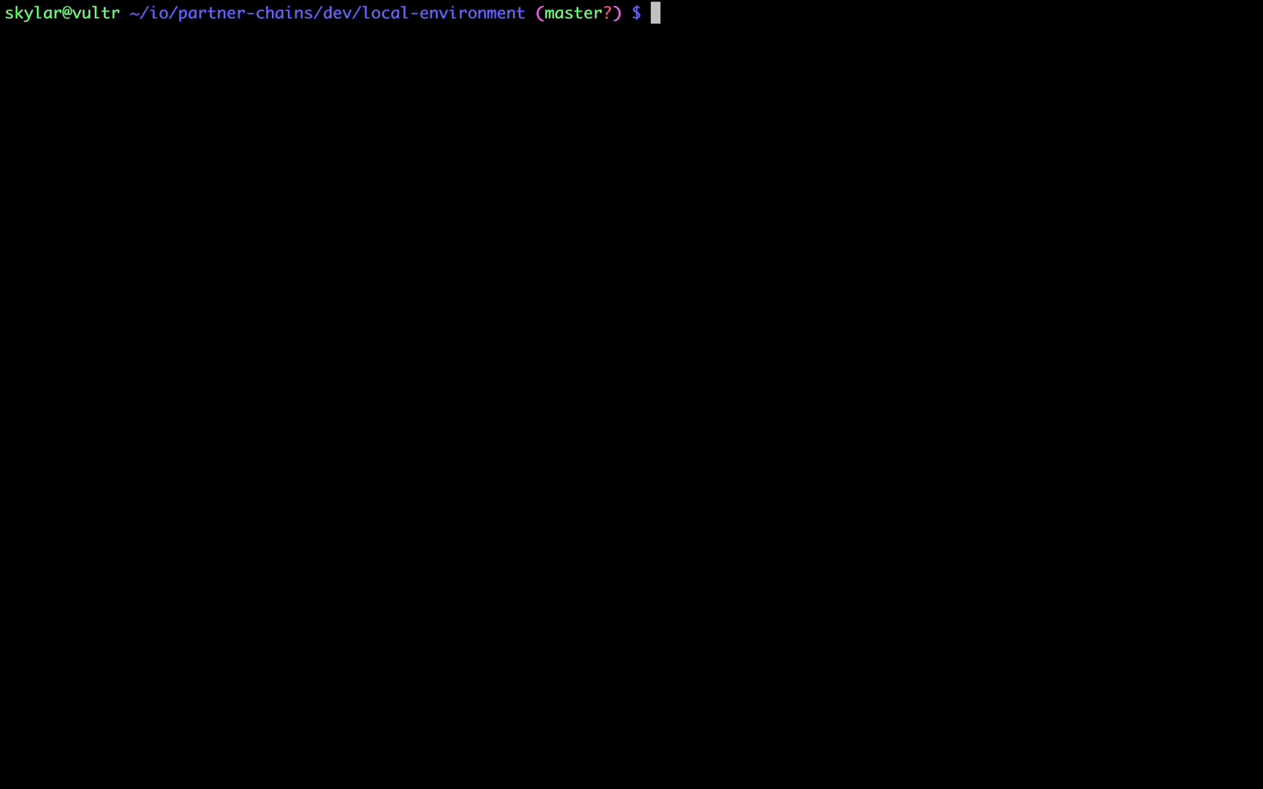
Show the .env file and run the recalled docker compose up -d to deploy all containers
{"action": "type", "text": "cat .env"}
{"action": "type", "text": "up"}
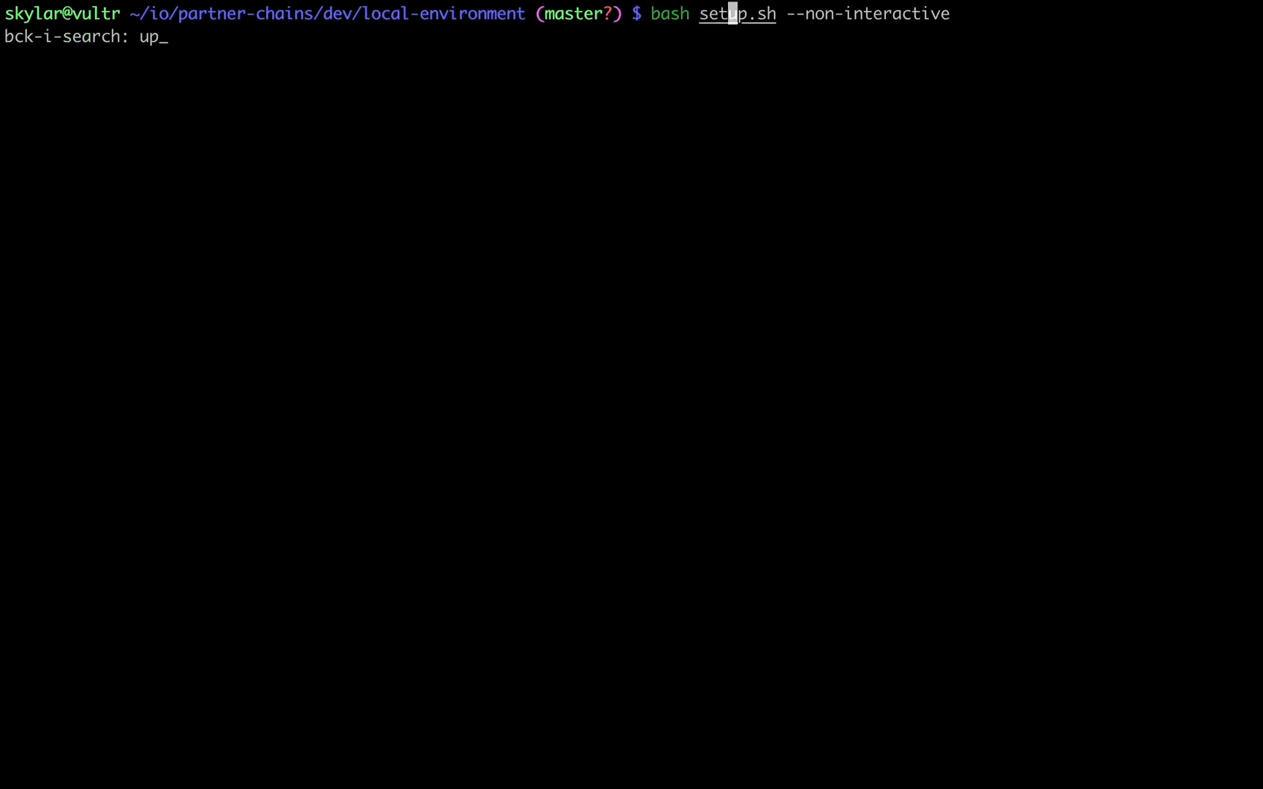
{"action": "key", "text": "Enter"}
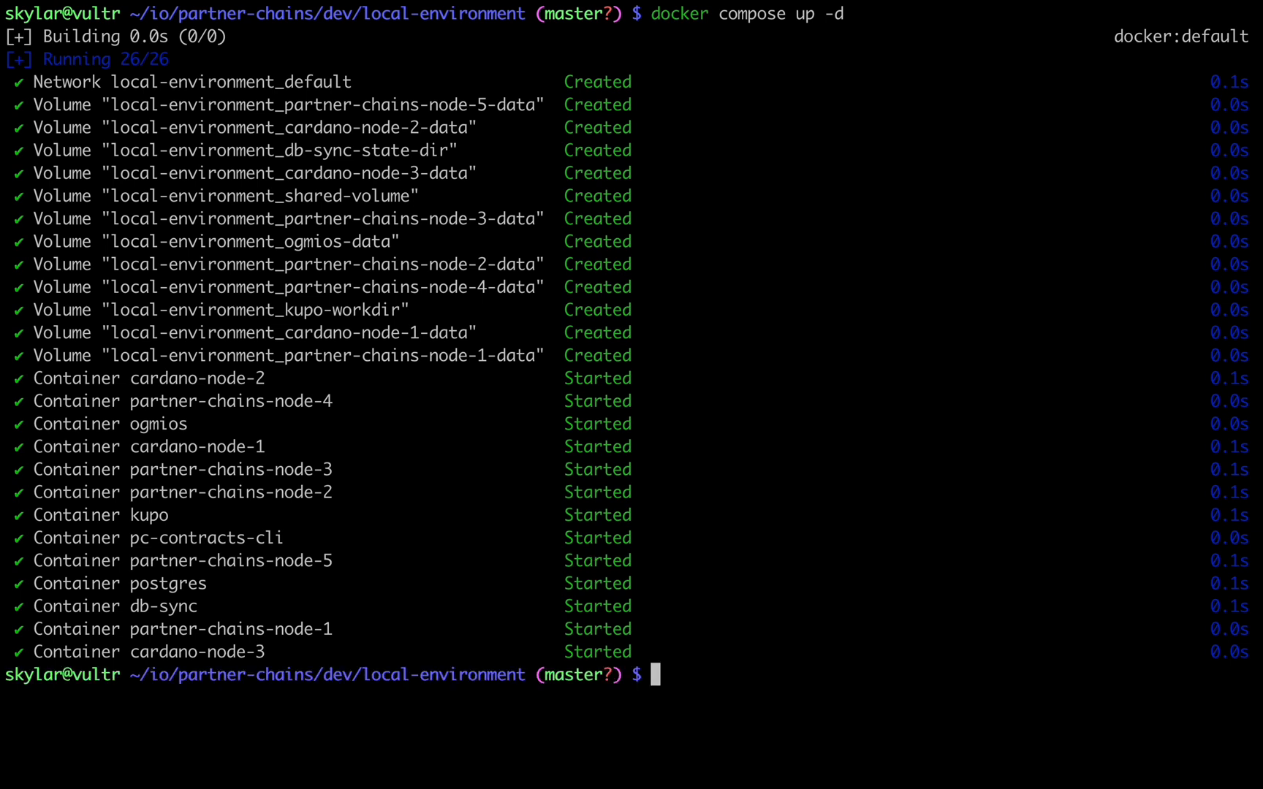
{"action": "type", "text": "lazydocker"}
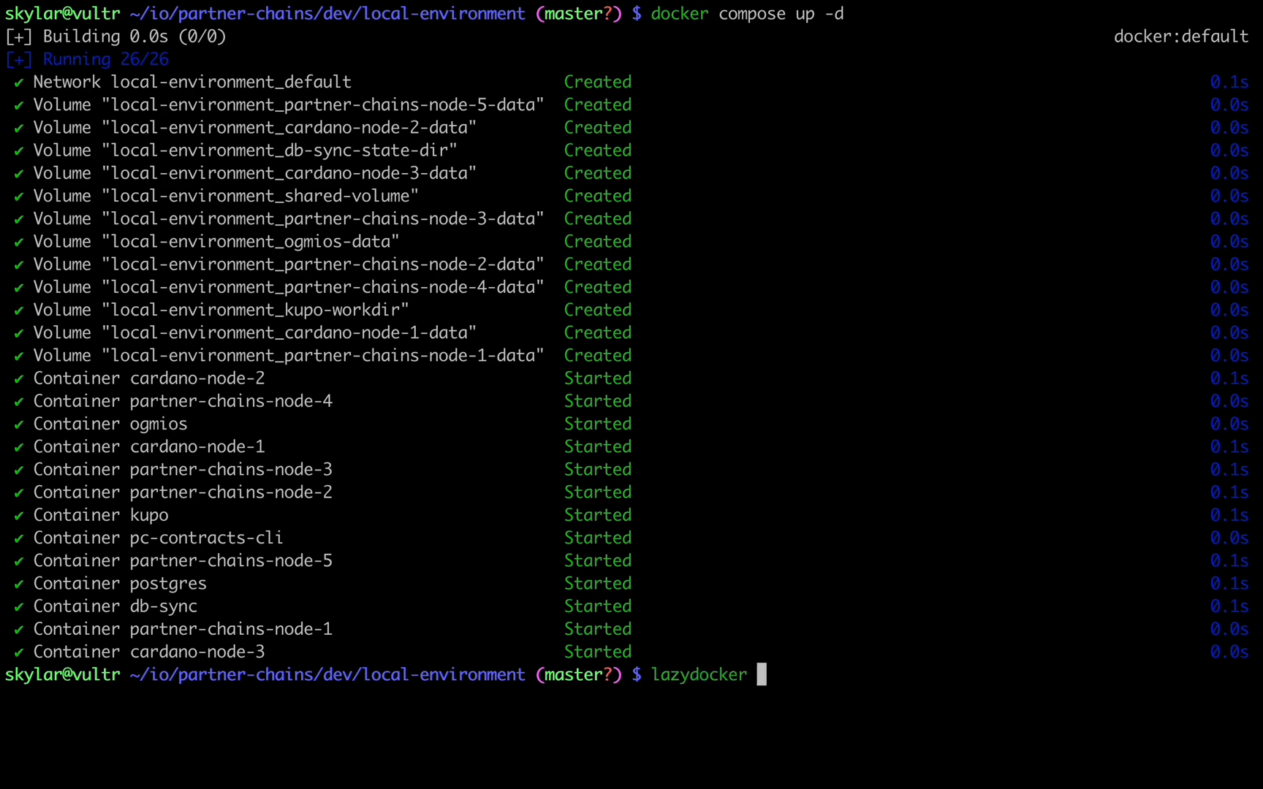
Launch lazydocker and stream the cardano-node-1 container's live logs
{"action": "key", "text": "Enter"}
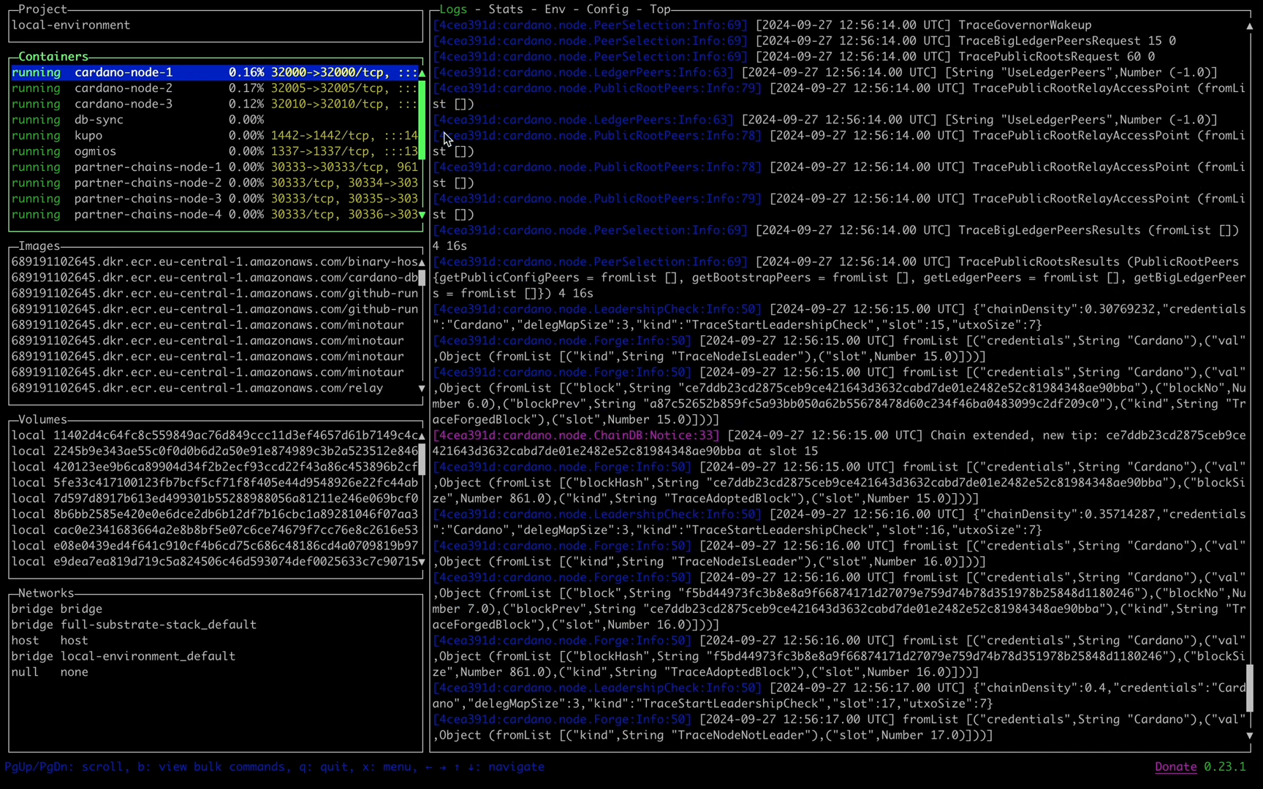
{"action": "left_click", "coordinate": [139, 89]}
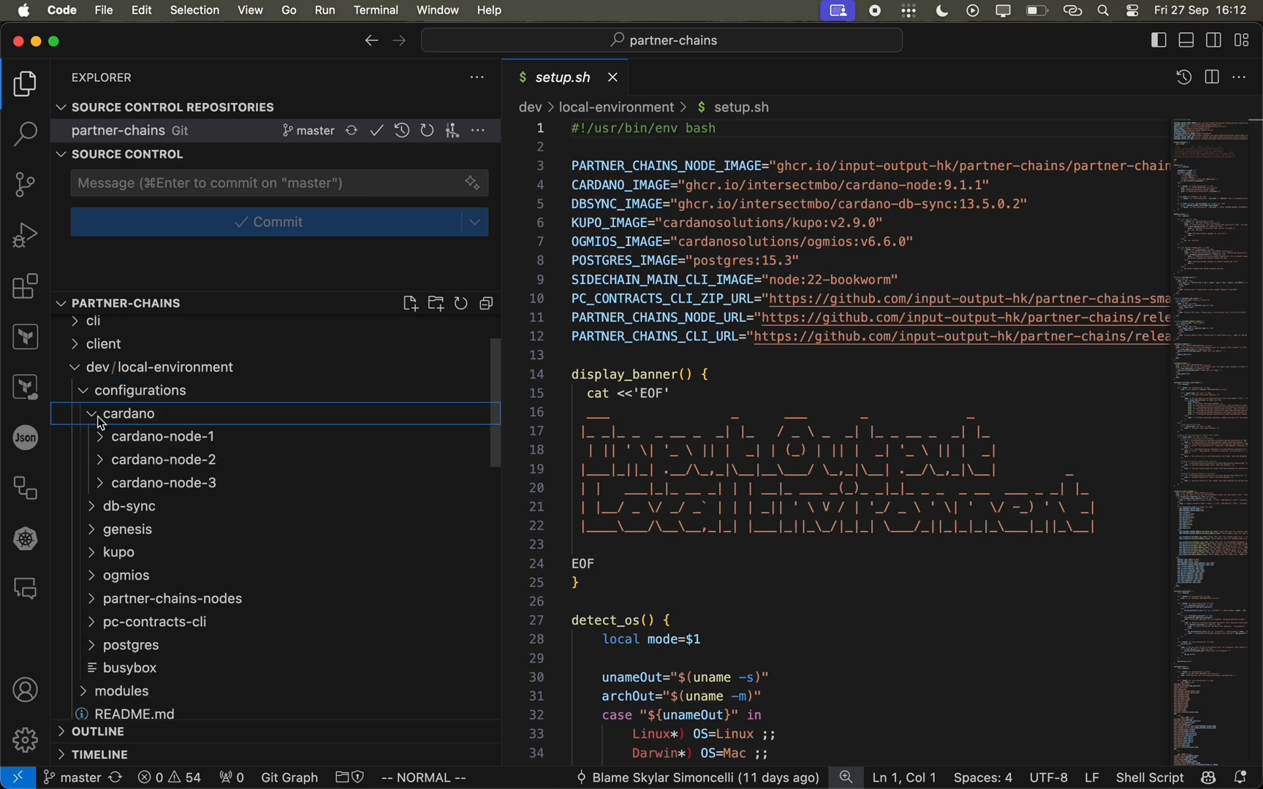
Expand the cardano-node-1 configuration folder to reach its entrypoint.sh script
{"action": "left_click", "coordinate": [162, 505]}
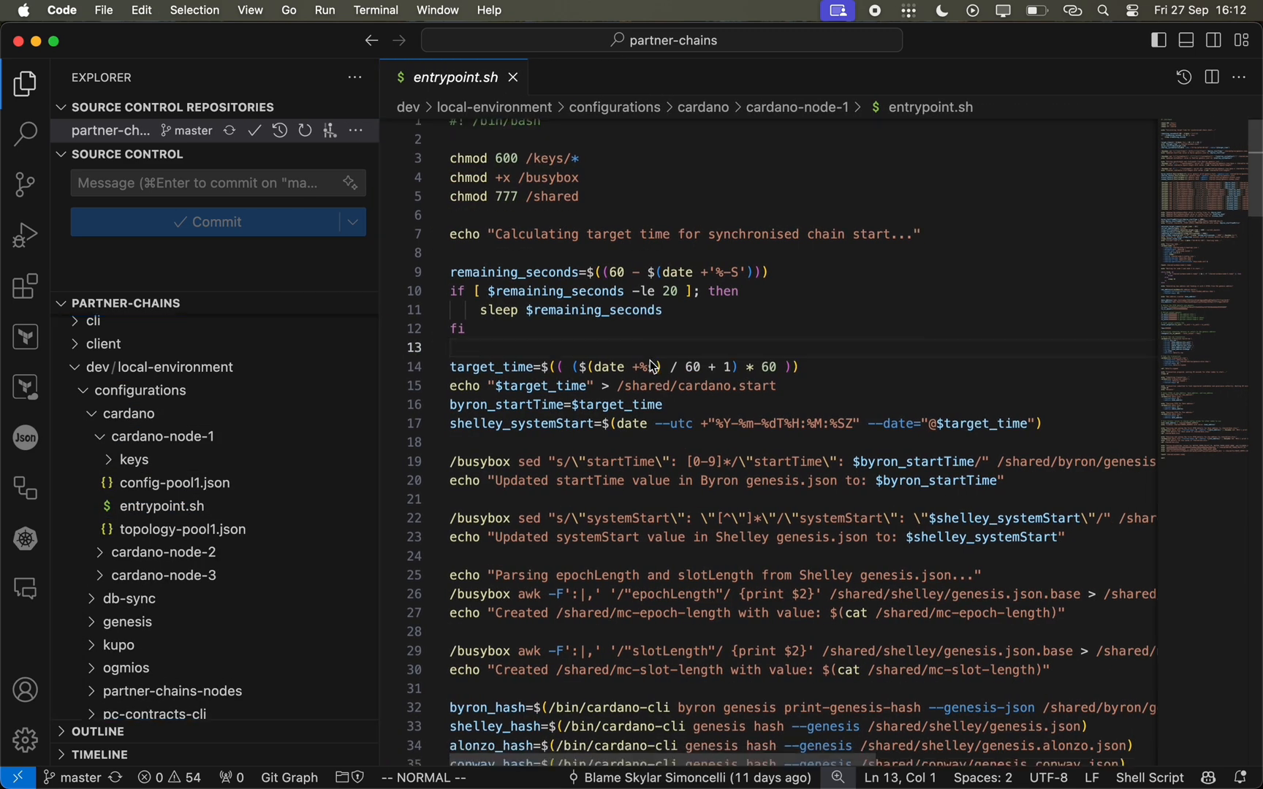
{"action": "scroll", "scroll_direction": "down", "scroll_amount": 3}
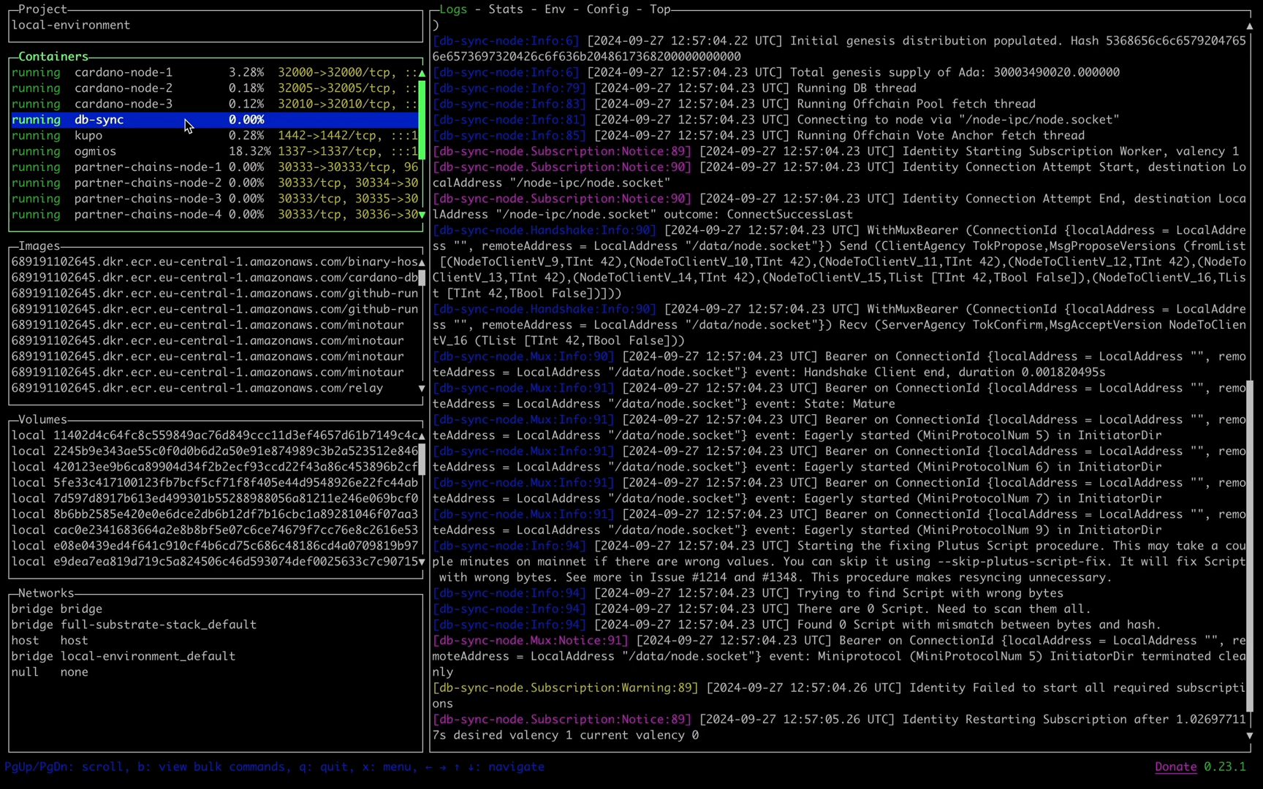
Show the pc-contracts-cli container logs reporting partner chain configuration complete
{"action": "left_click", "coordinate": [89, 135]}
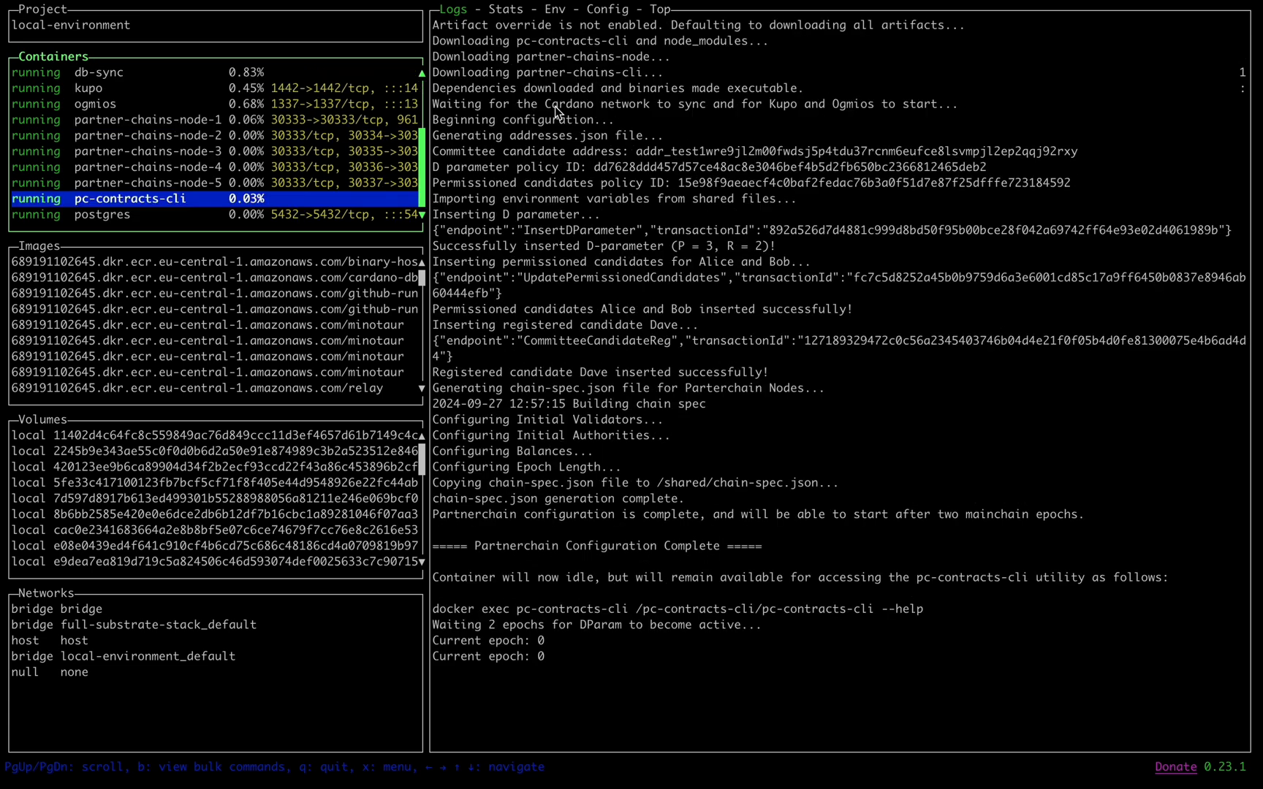
{"action": "mouse_move", "coordinate": [720, 241]}
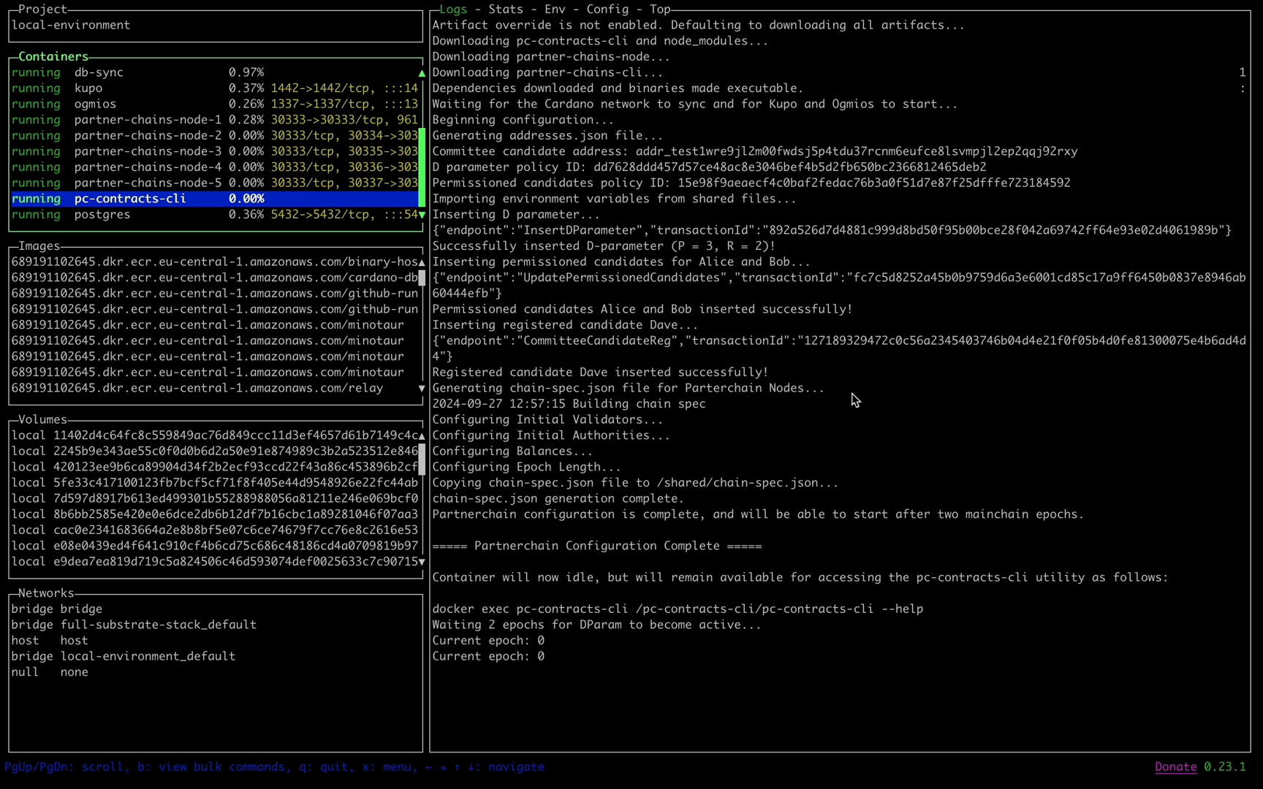
{"action": "mouse_move", "coordinate": [950, 588]}
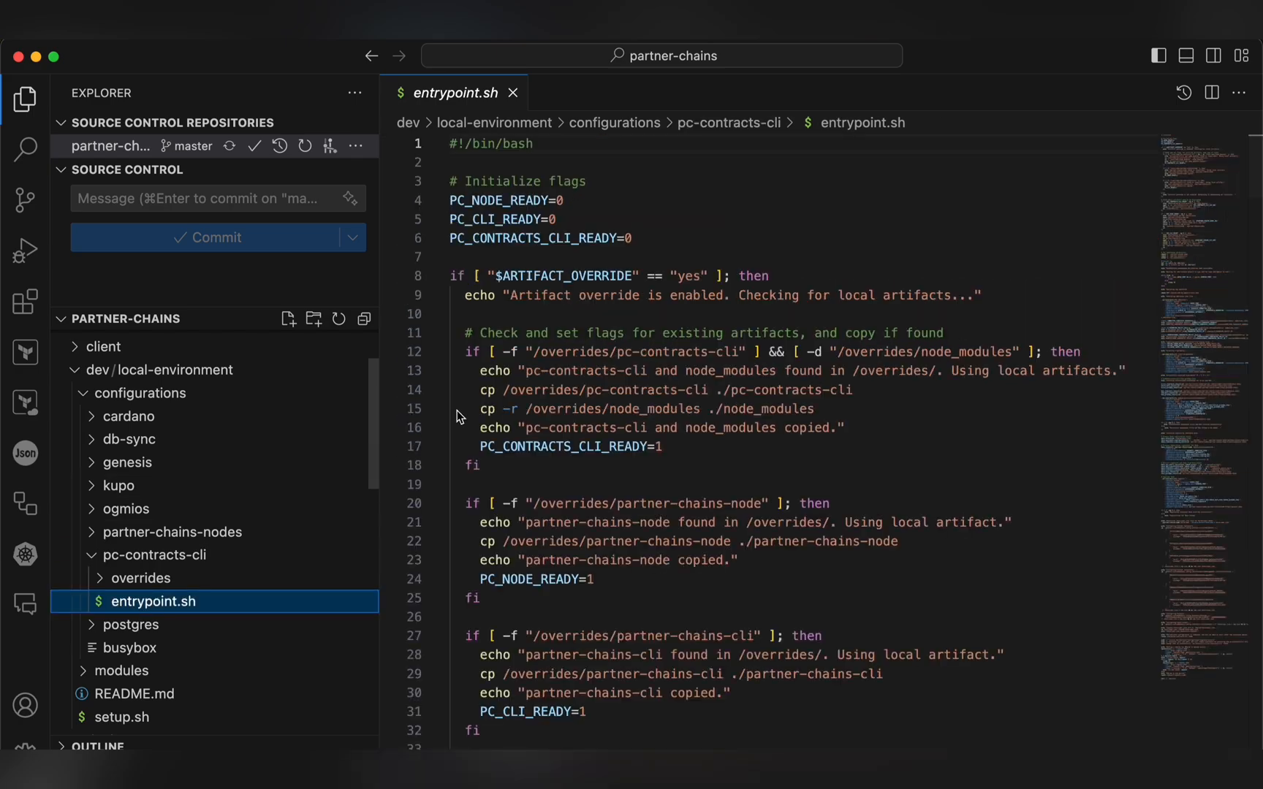
{"action": "scroll", "scroll_direction": "down", "scroll_amount": 3}
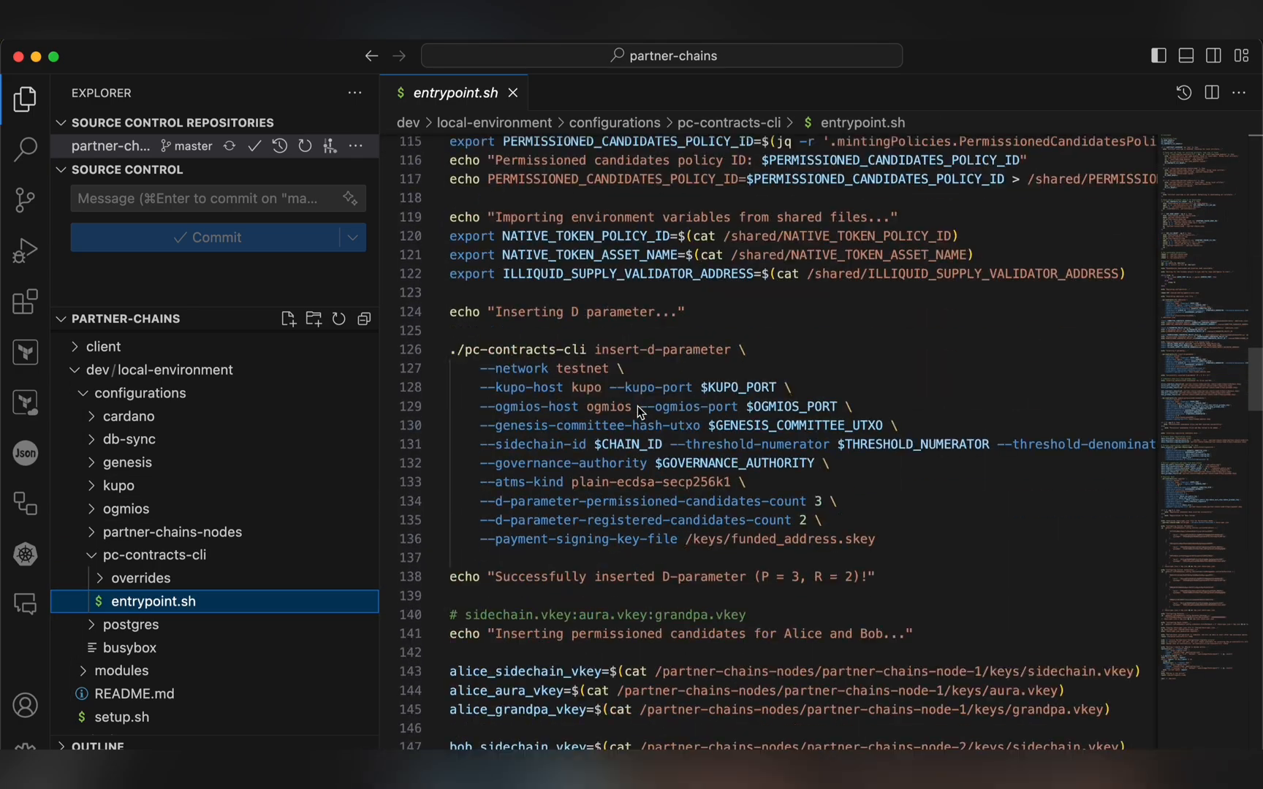
{"action": "scroll", "scroll_direction": "down", "scroll_amount": 3}
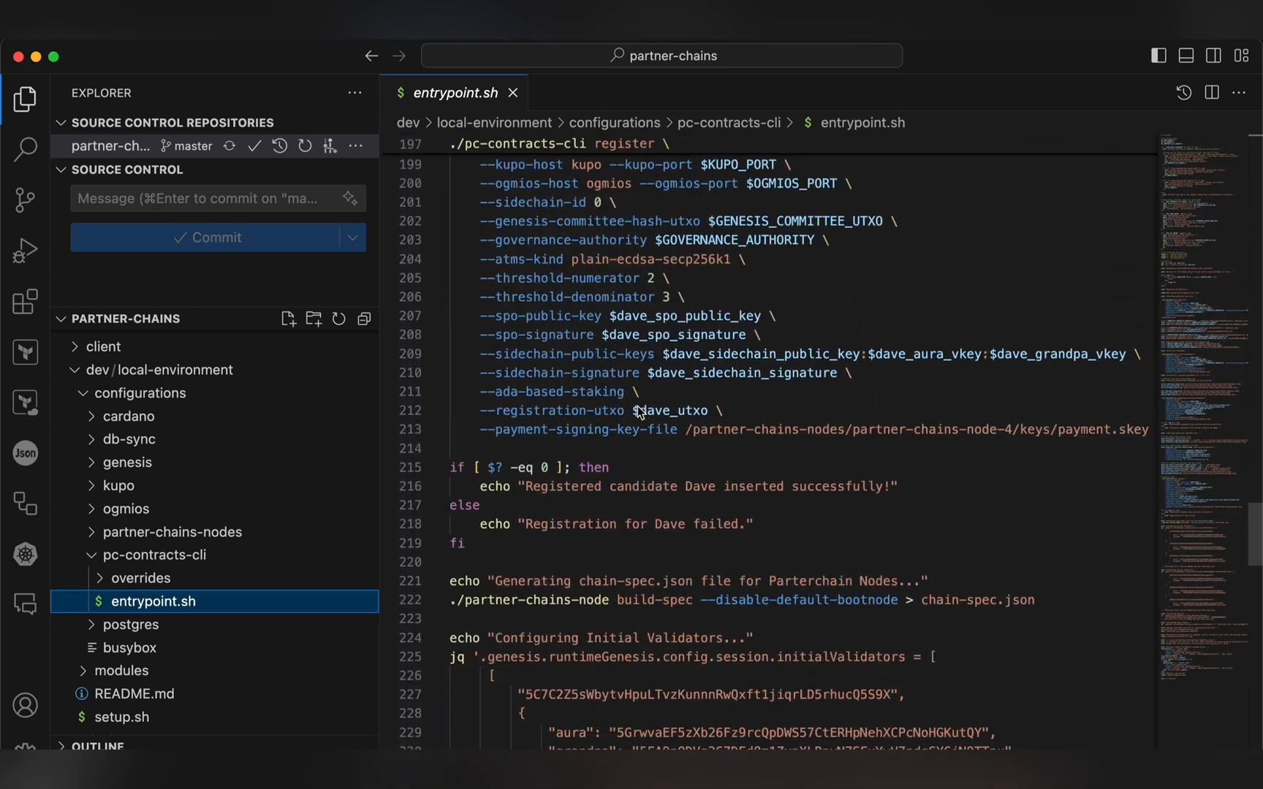
{"action": "scroll", "scroll_direction": "down", "scroll_amount": 3}
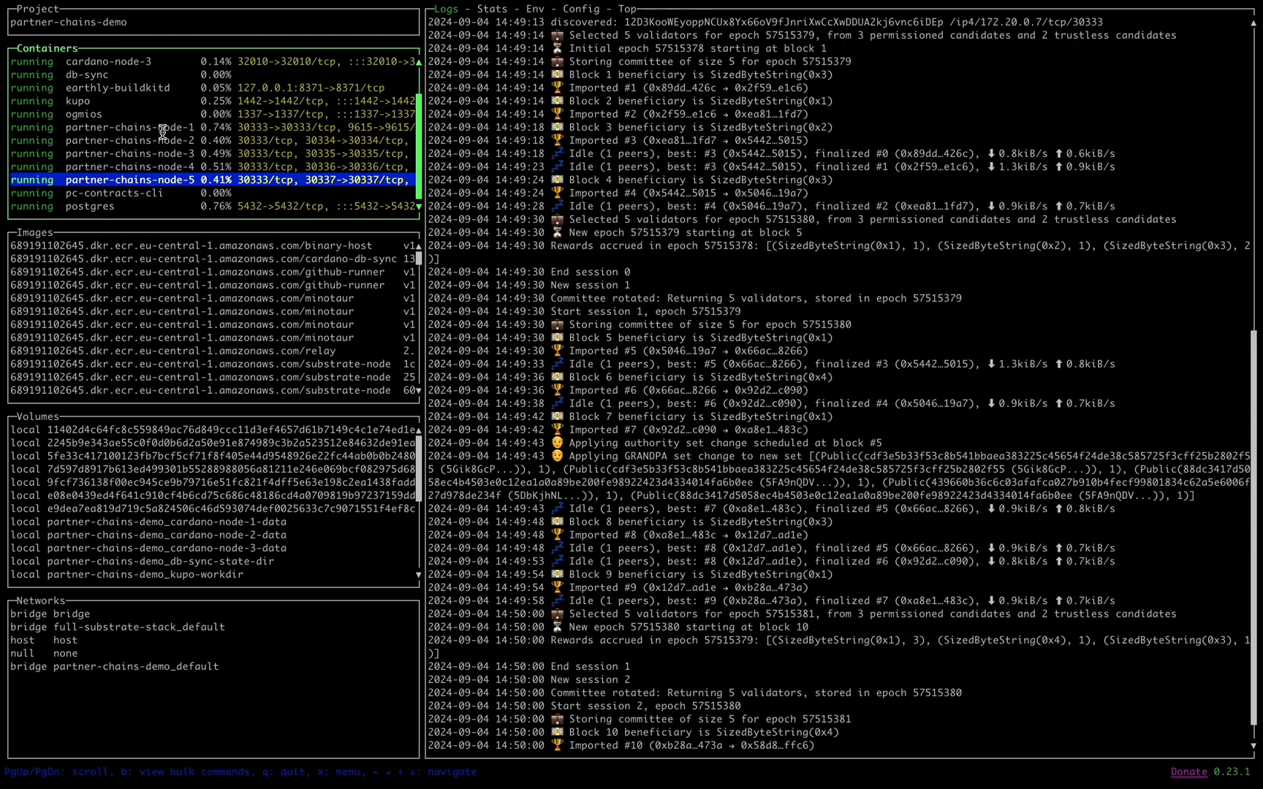
Show and scroll through the partner-chains-node-1 container's live logs
{"action": "left_click", "coordinate": [132, 127]}
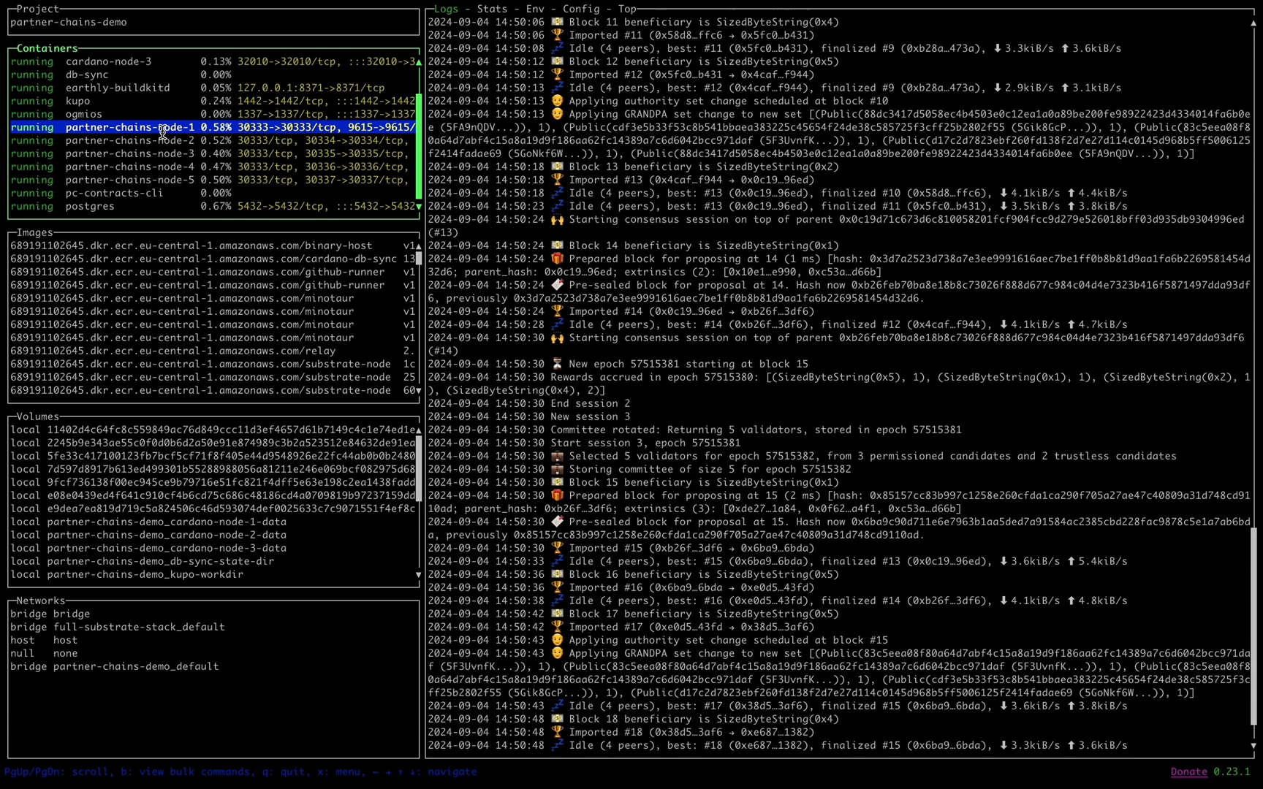
{"action": "scroll", "scroll_direction": "down", "scroll_amount": 3}
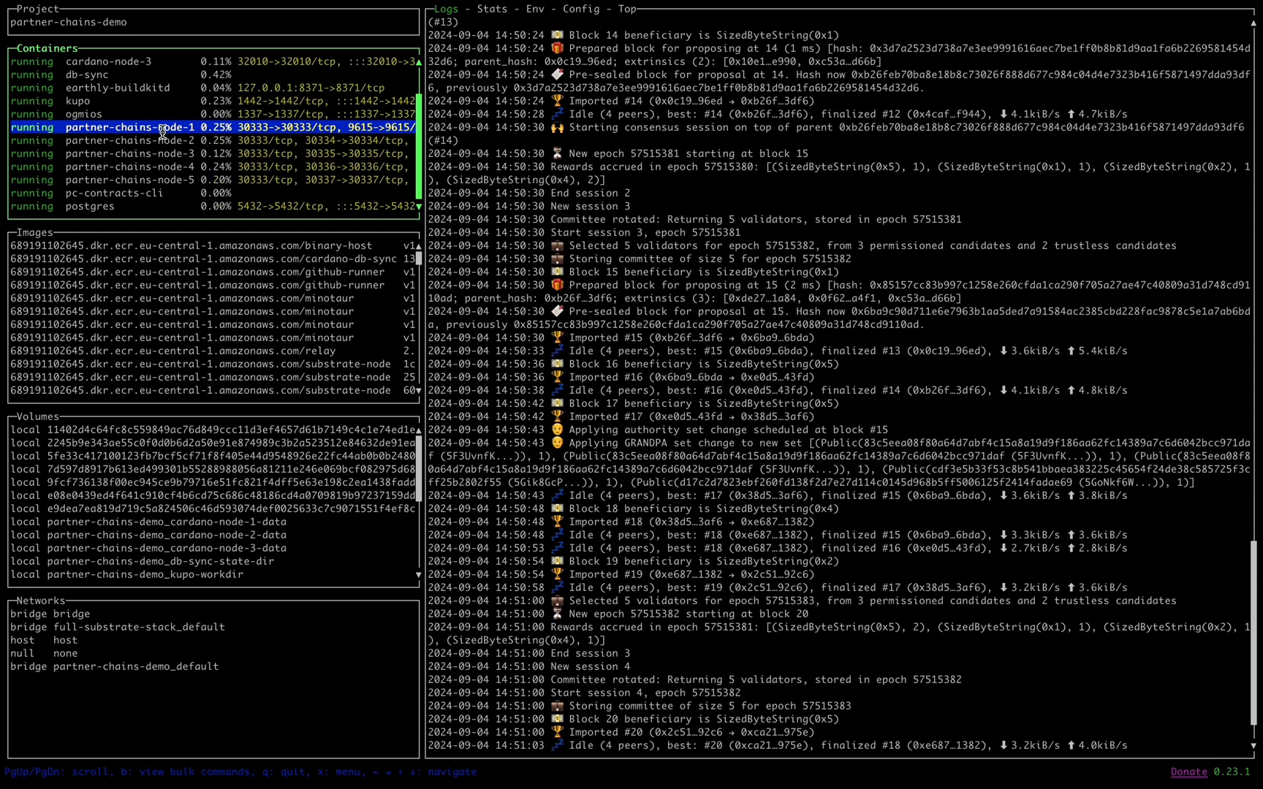
{"action": "scroll", "scroll_direction": "down", "scroll_amount": 3}
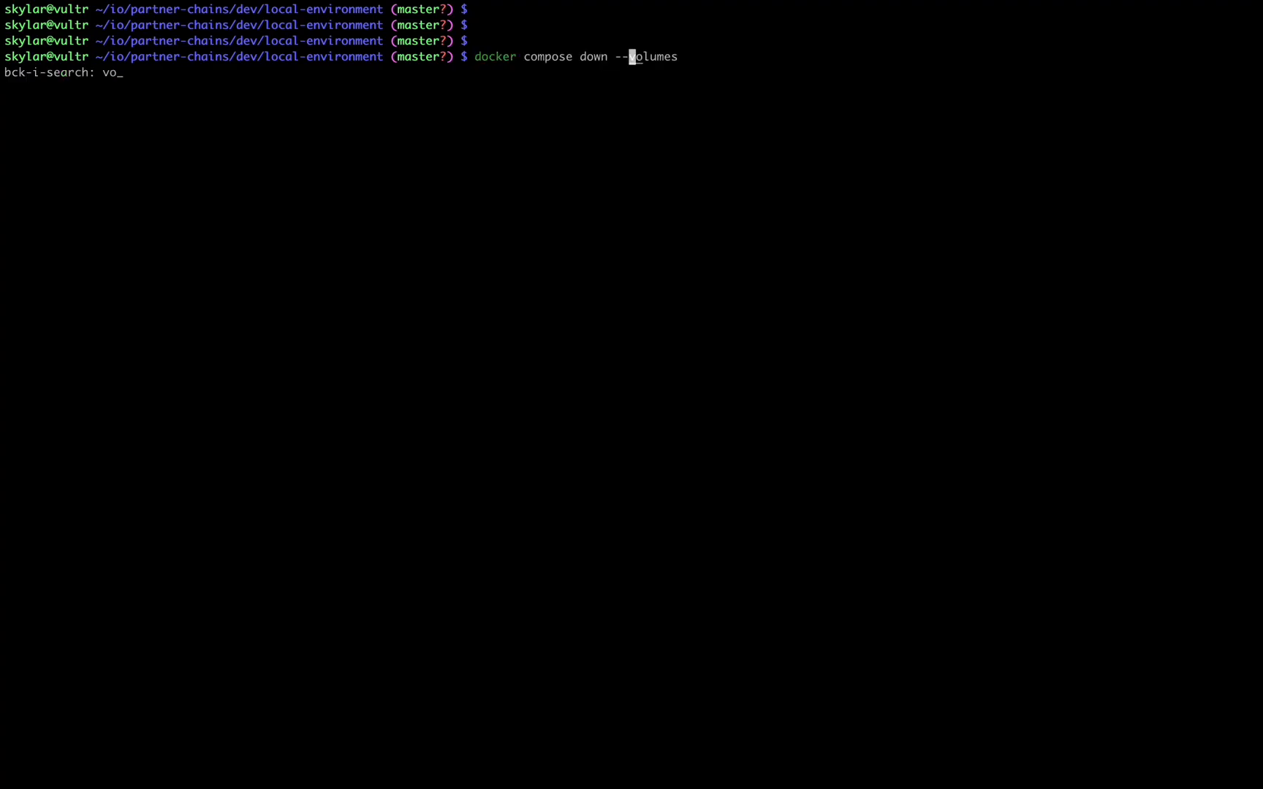
Run docker compose down --volumes to stop the stack and remove its volumes
{"action": "key", "text": "Enter"}
{"action": "type", "text": "bash s"}
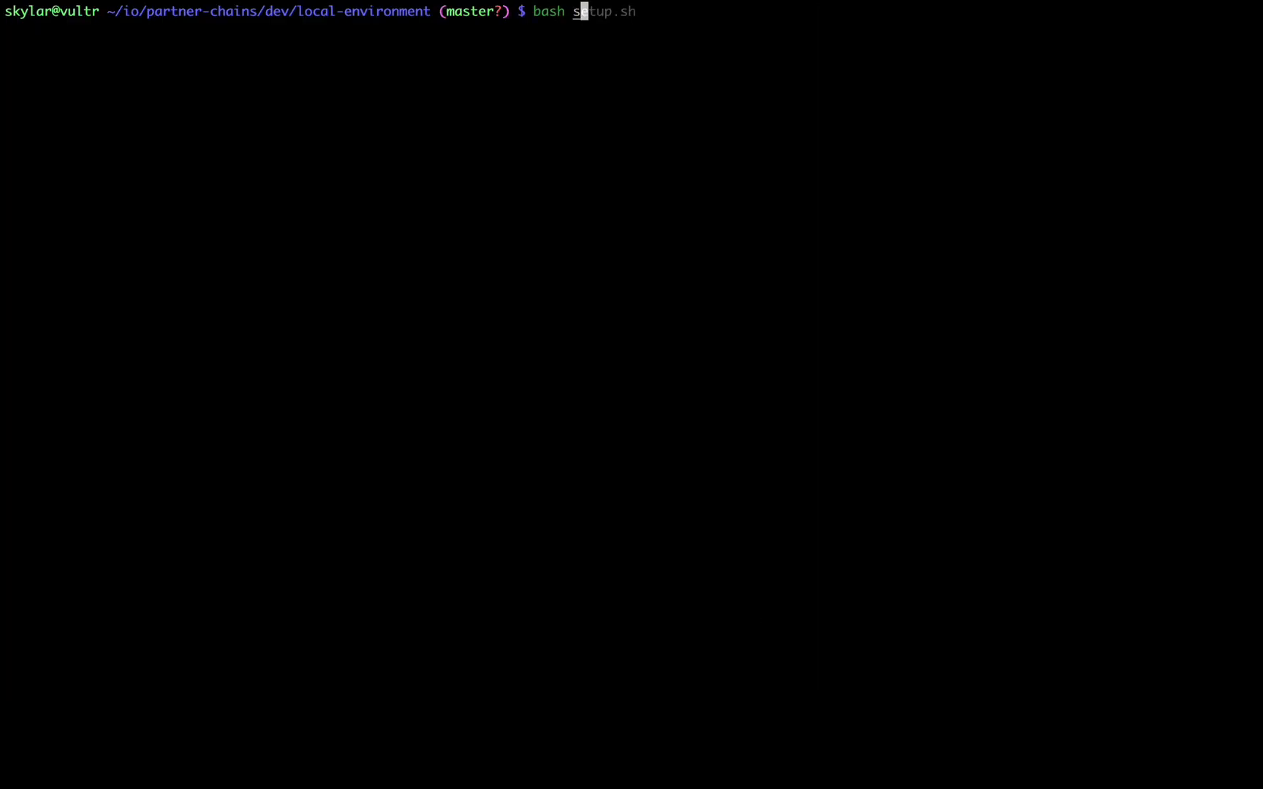
Show setup.sh --help, try the --overrides run answering y and n, then abort it
{"action": "type", "text": "--help"}
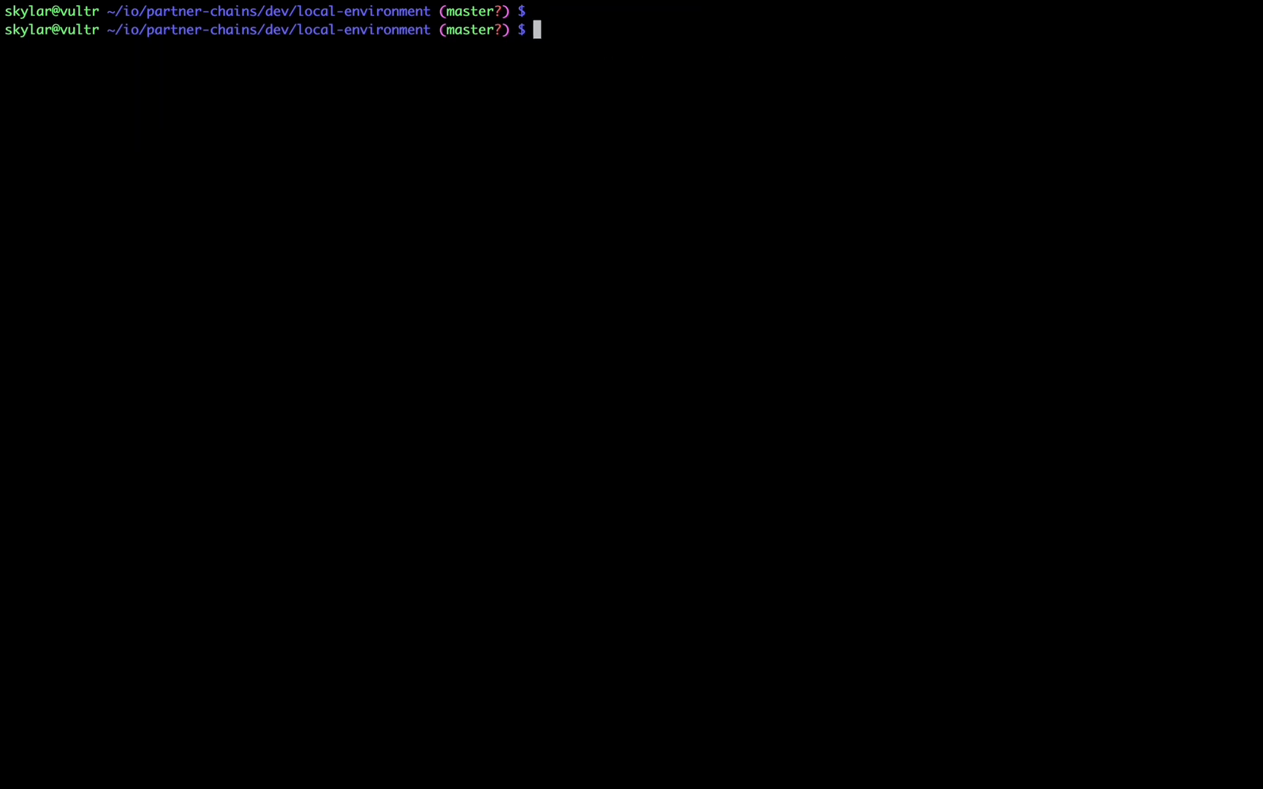
{"action": "type", "text": "bash setup.sh --overrides --non-interactive"}
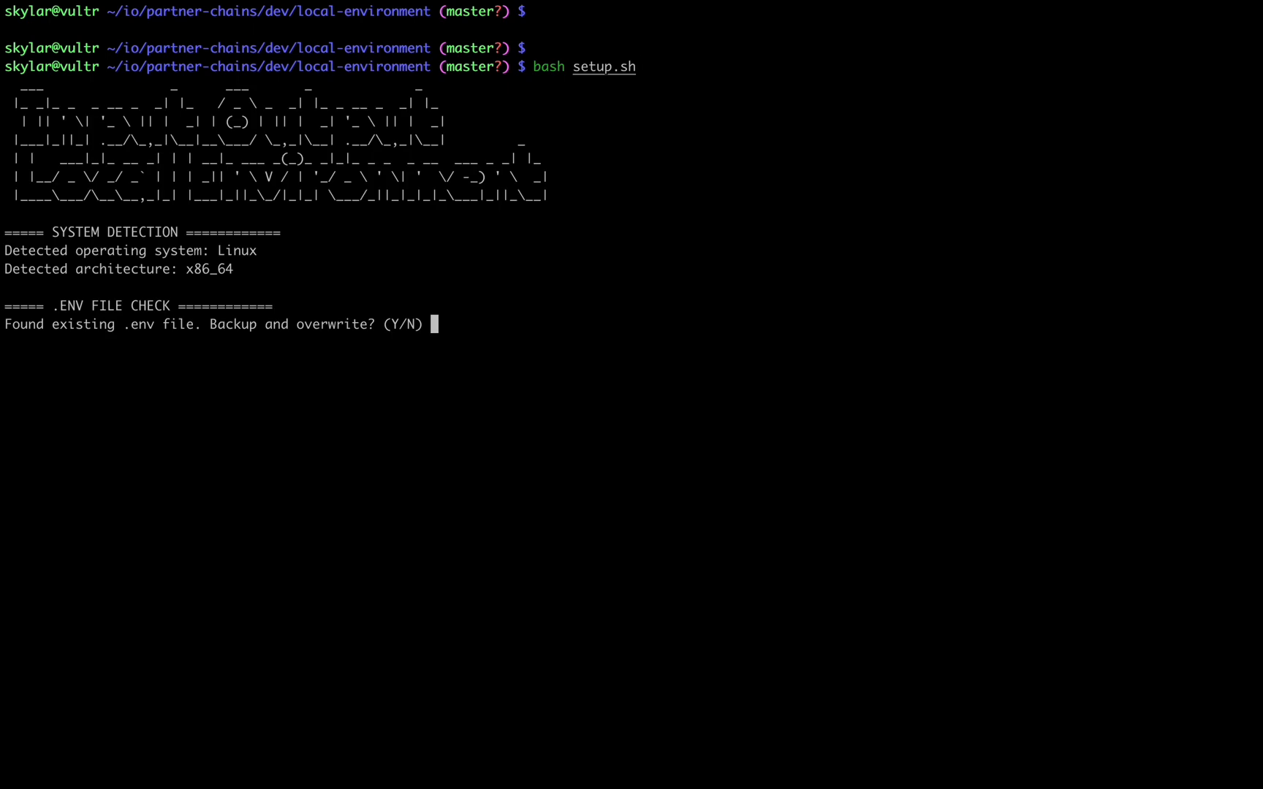
{"action": "type", "text": "y"}
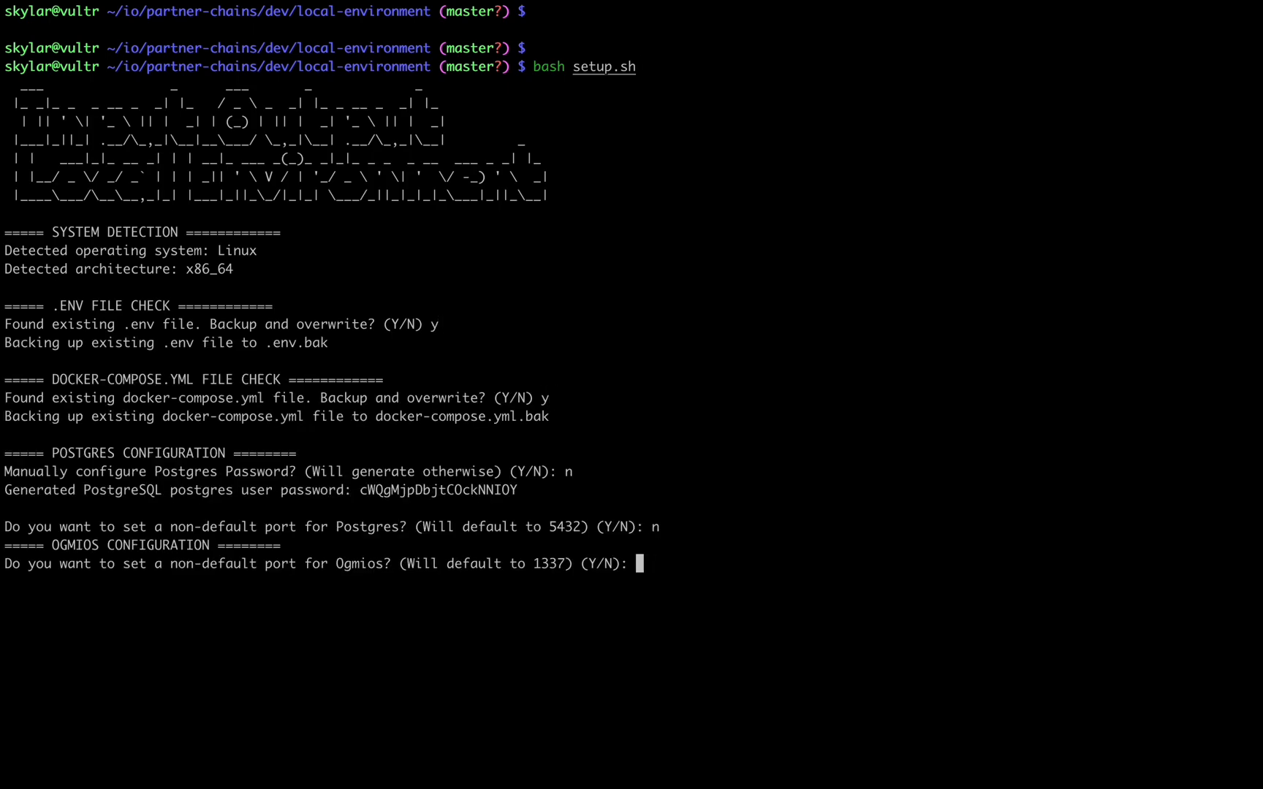
{"action": "type", "text": "n"}
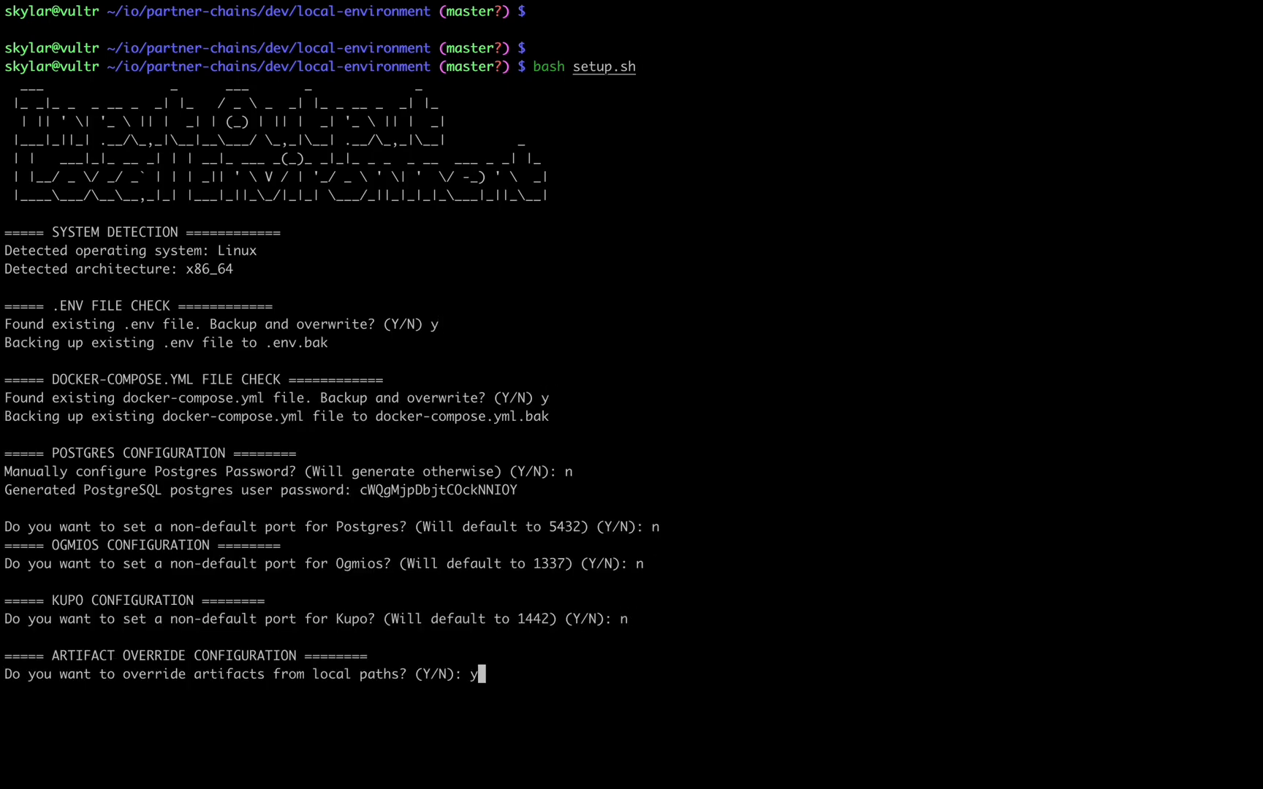
{"action": "key", "text": "Enter"}
{"action": "type", "text": "bash"}
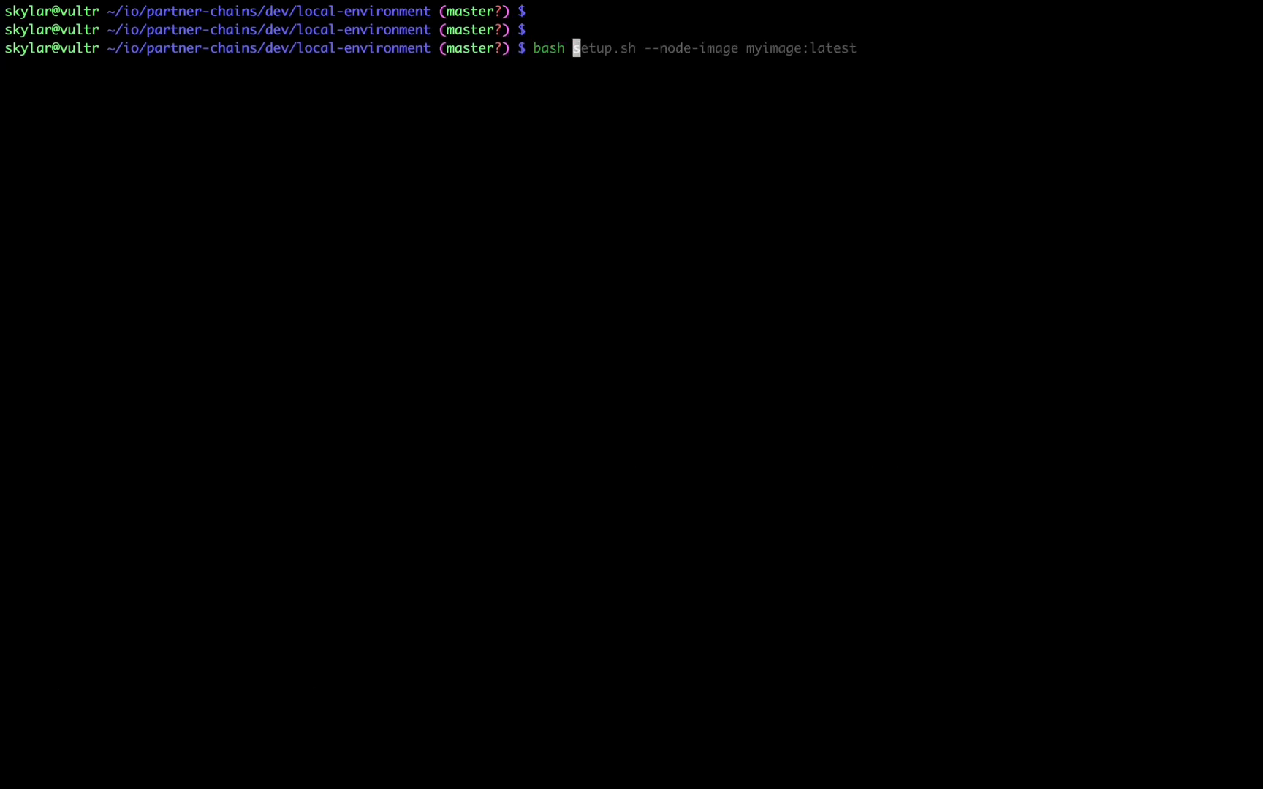
Start a setup.sh variant with a custom node image and the --non-interactive flag
{"action": "type", "text": "--non"}
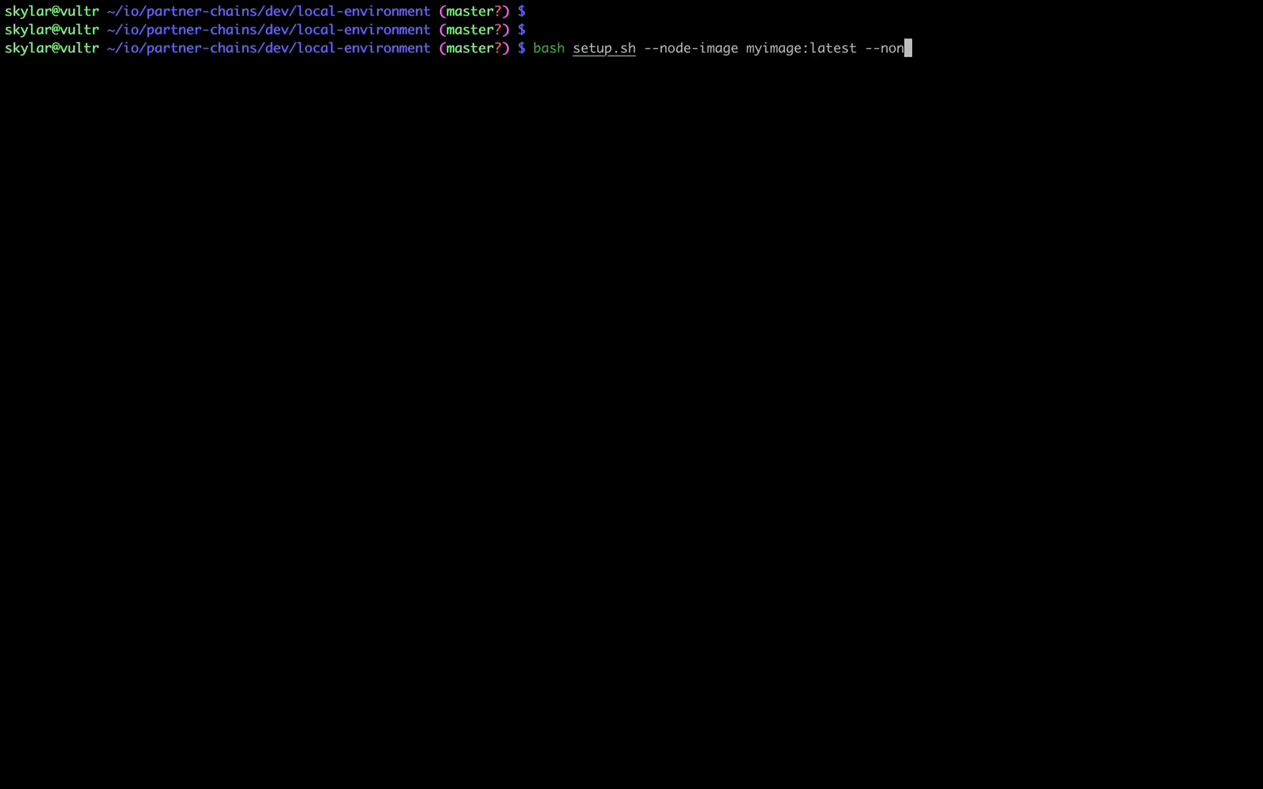
{"action": "type", "text": "-interac"}
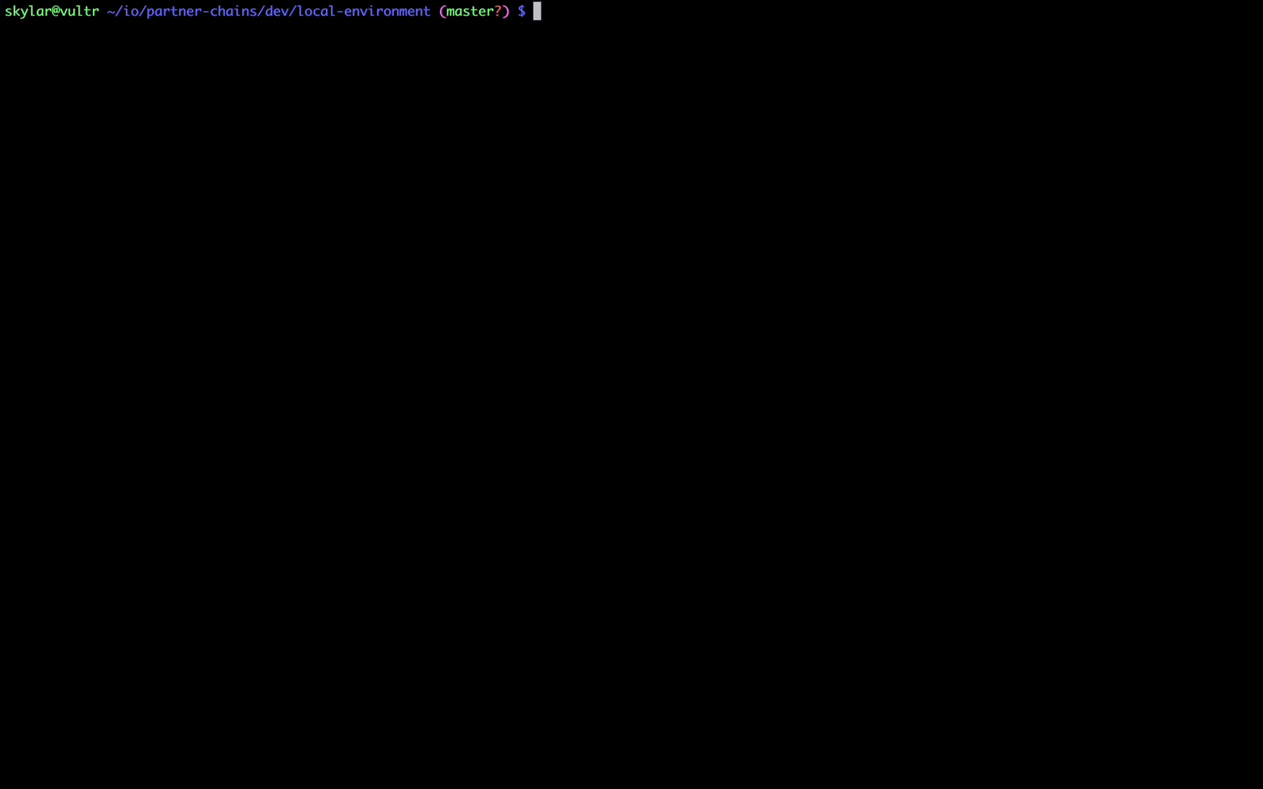
Run bash setup.sh keeping default password and ports, no artifact overrides, and enable custom resource limits
{"action": "type", "text": "bash setup.sh"}
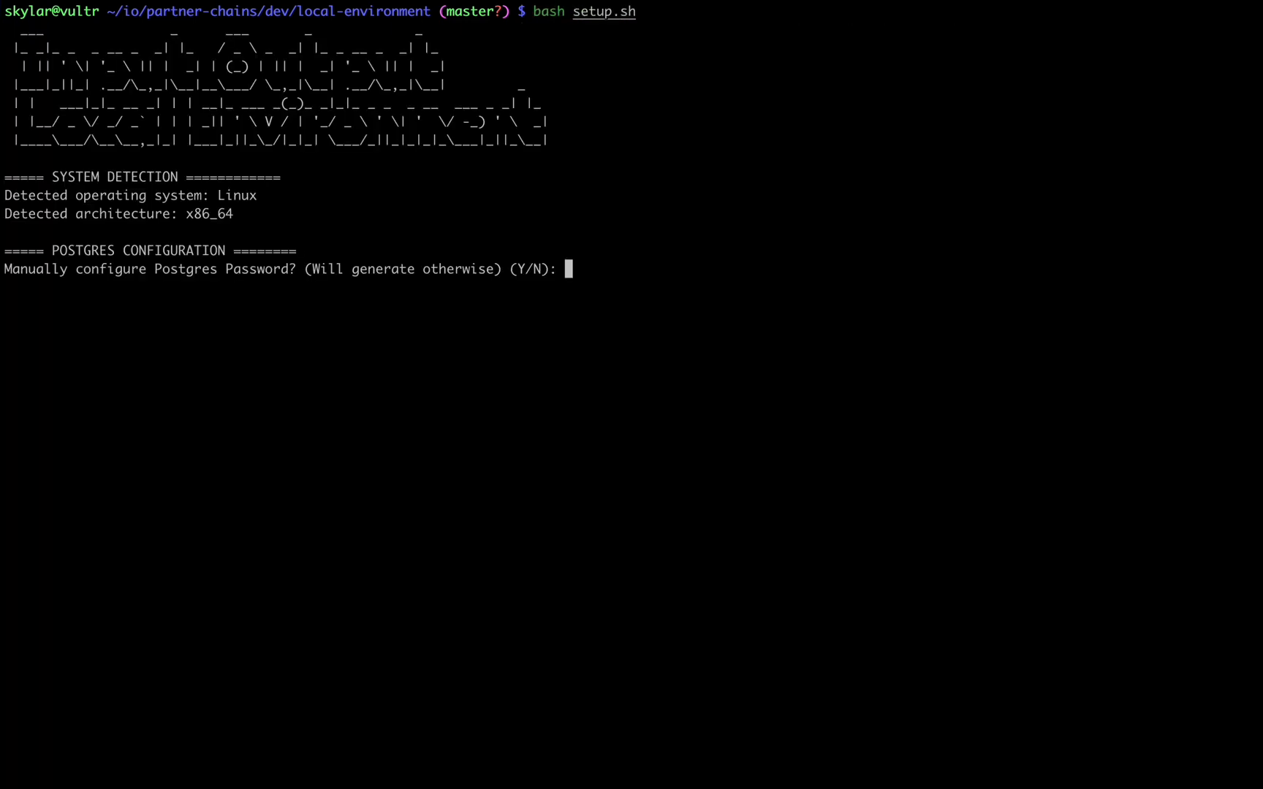
{"action": "type", "text": "n"}
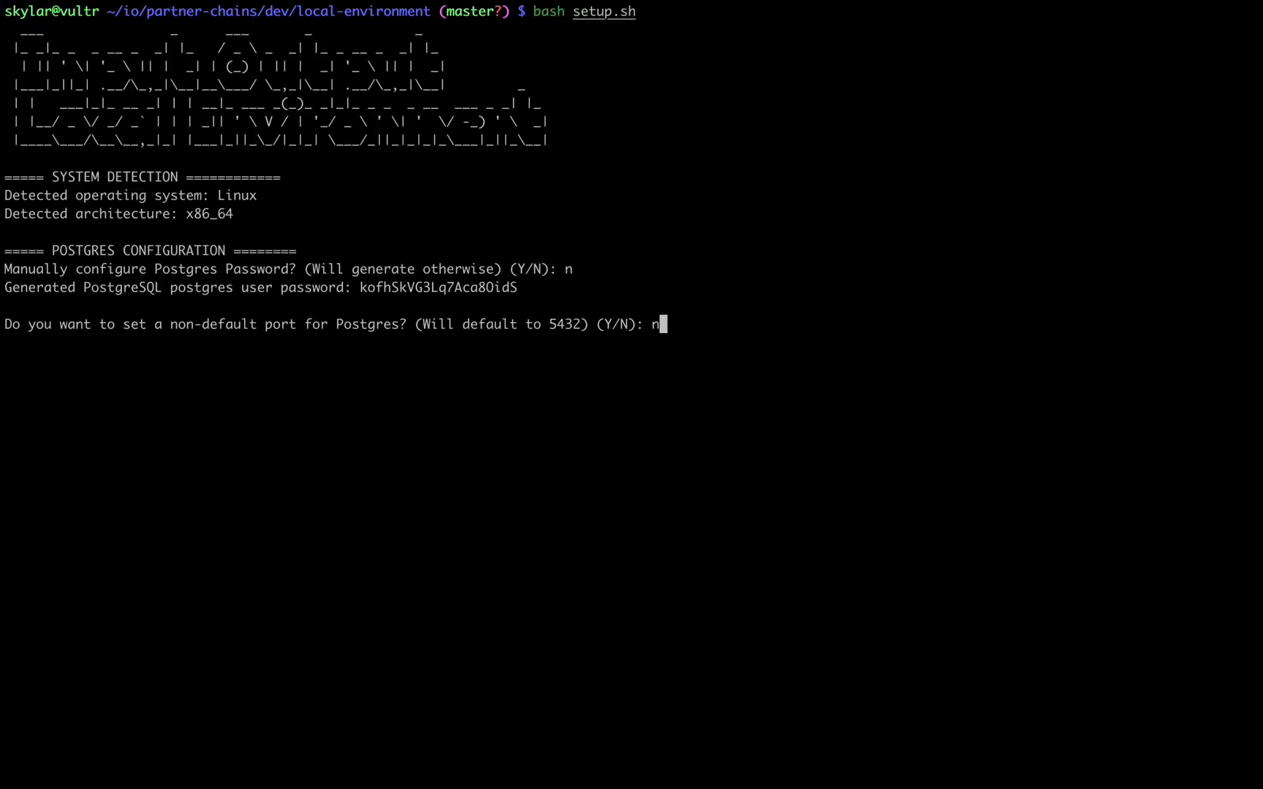
{"action": "key", "text": "Enter"}
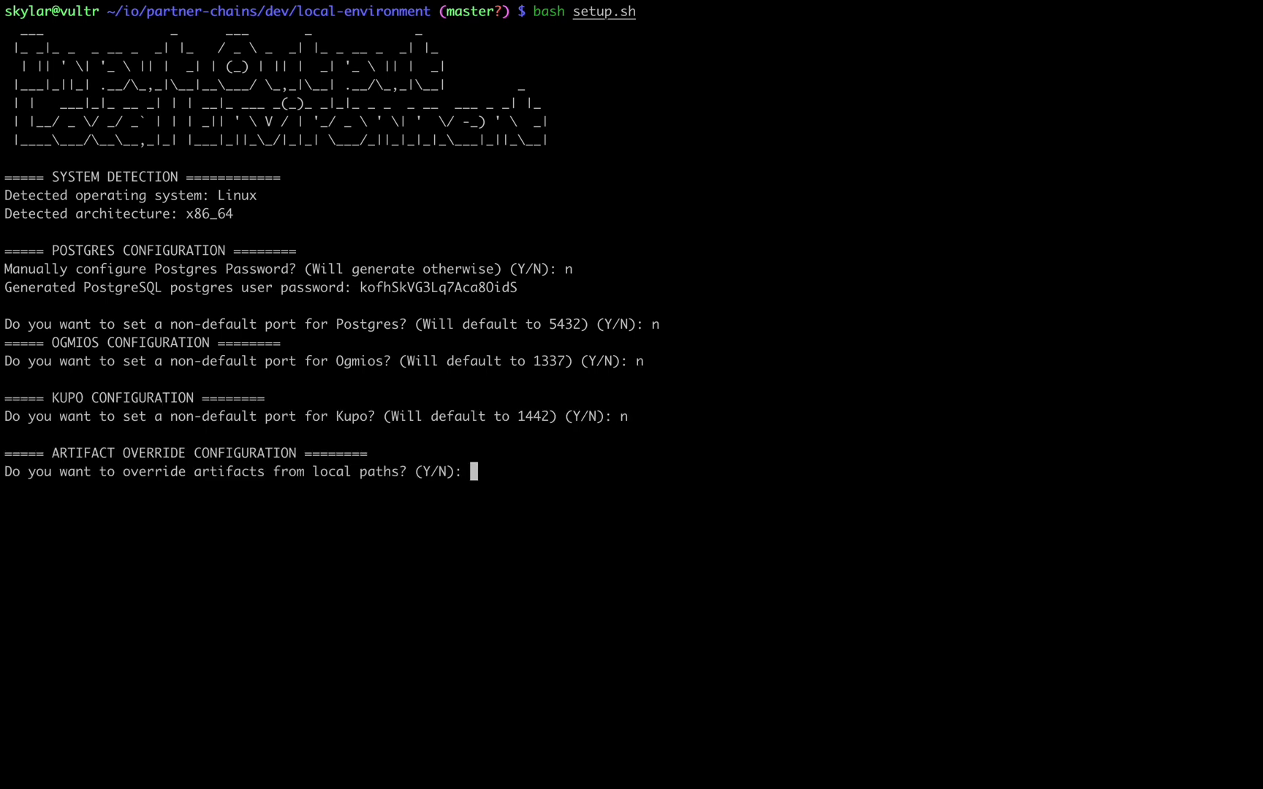
{"action": "type", "text": "n"}
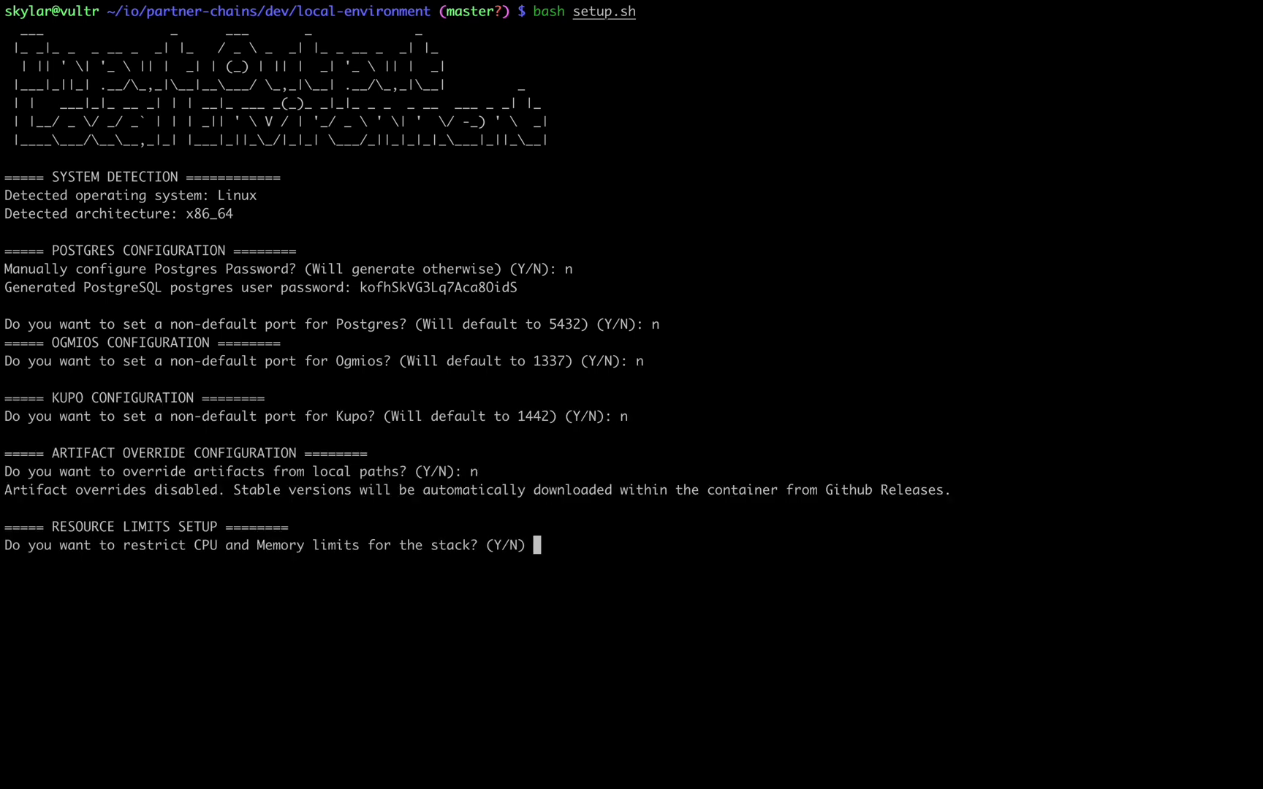
{"action": "type", "text": "y"}
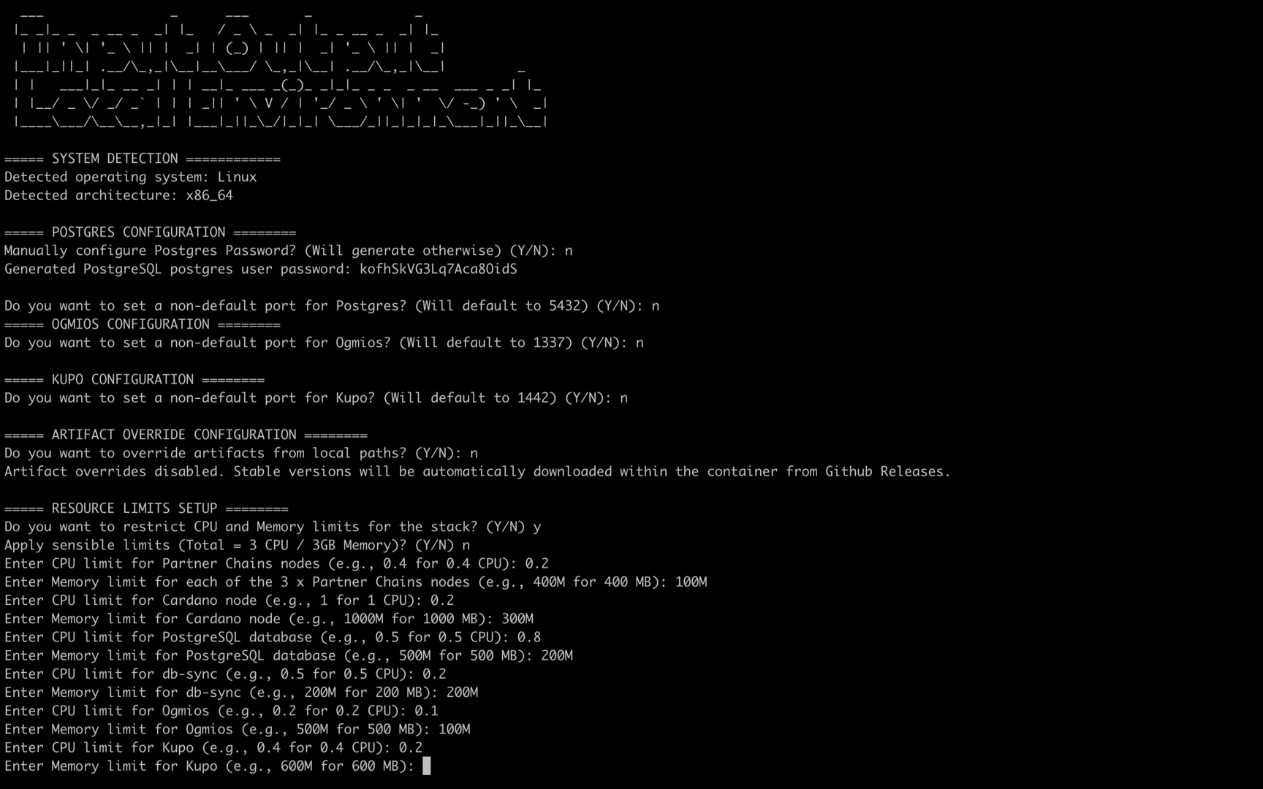
Answer y to custom stack modifications after the 200M entry, revealing the three Cardano testnet deployment options
{"action": "type", "text": "200M"}
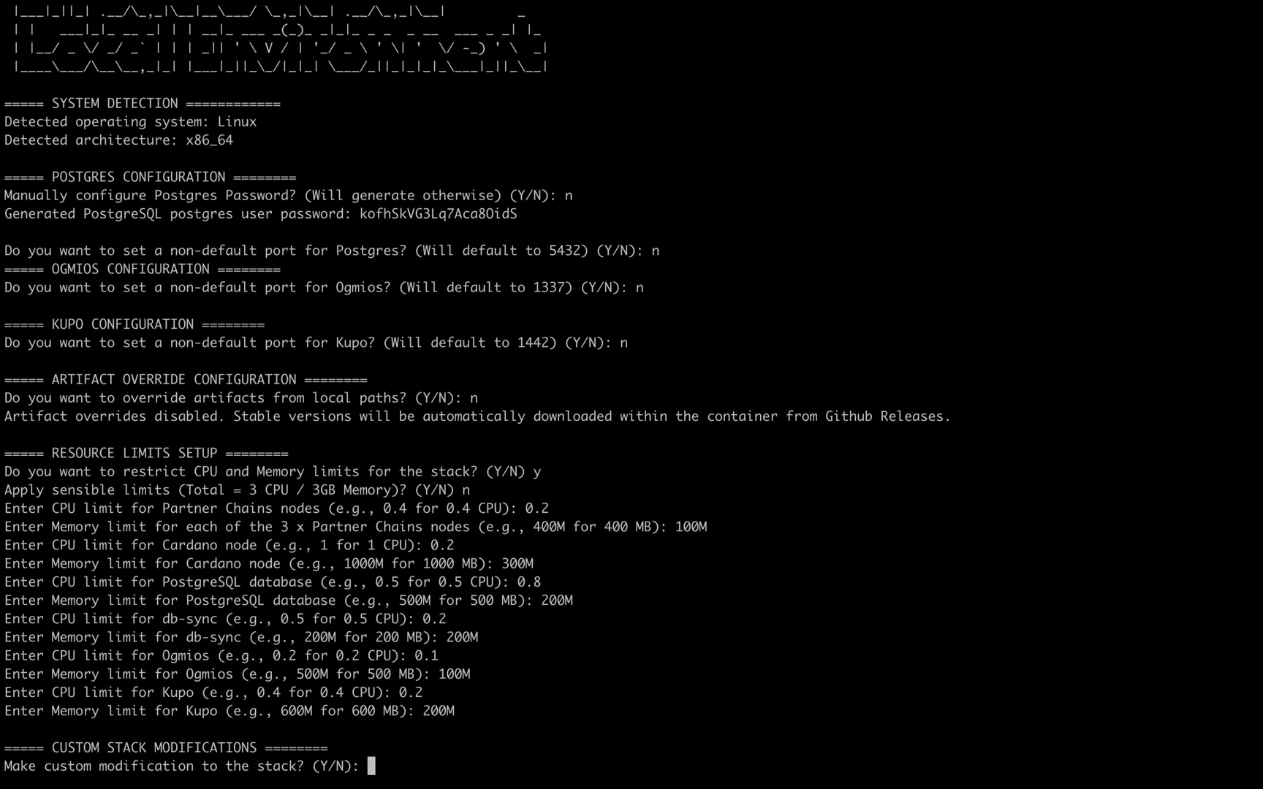
{"action": "type", "text": "y"}
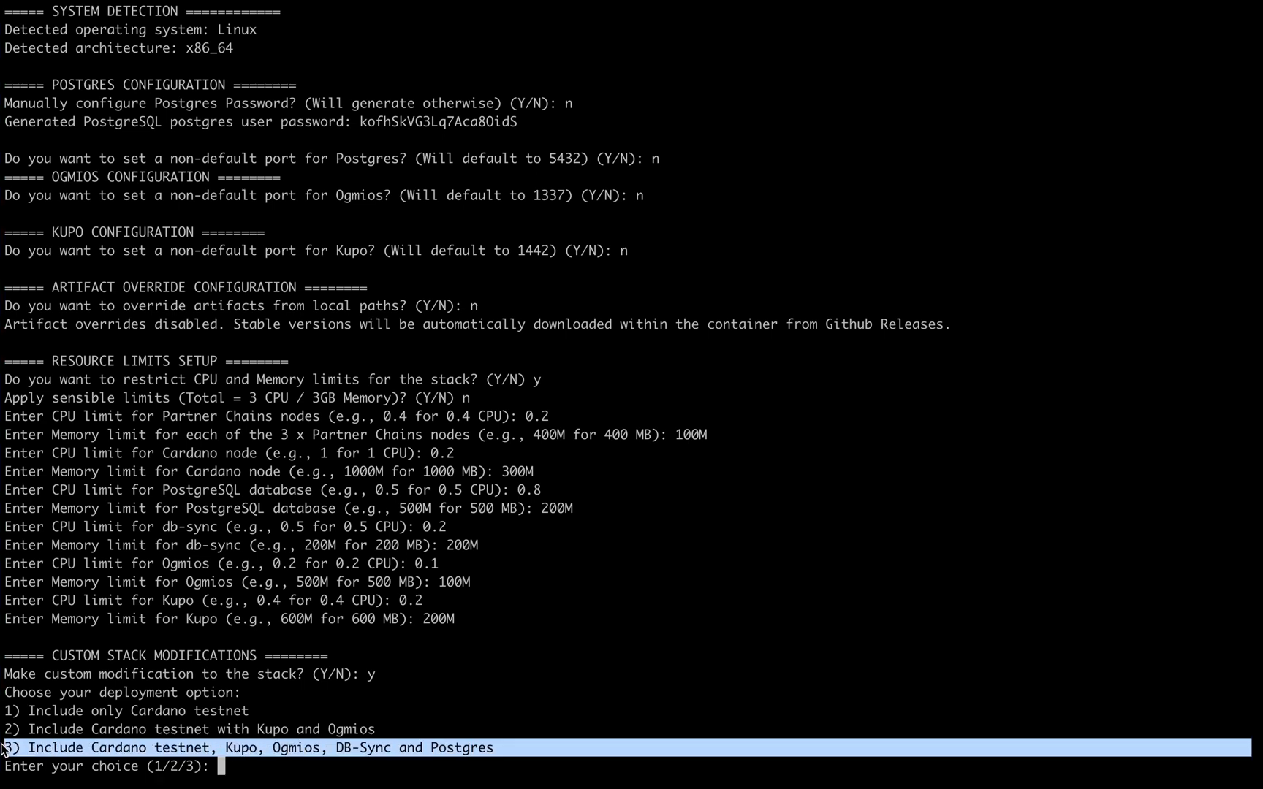
{"action": "mouse_move", "coordinate": [46, 746]}
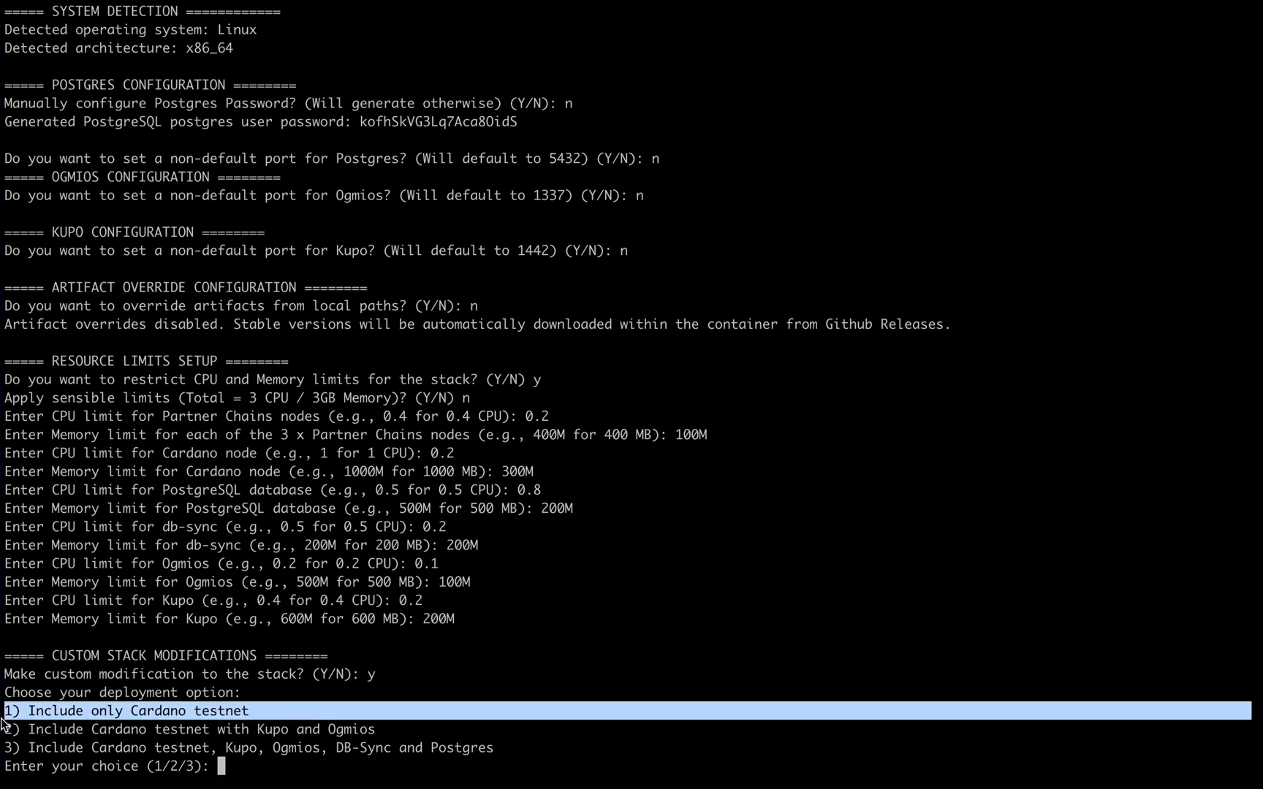
{"action": "mouse_move", "coordinate": [135, 705]}
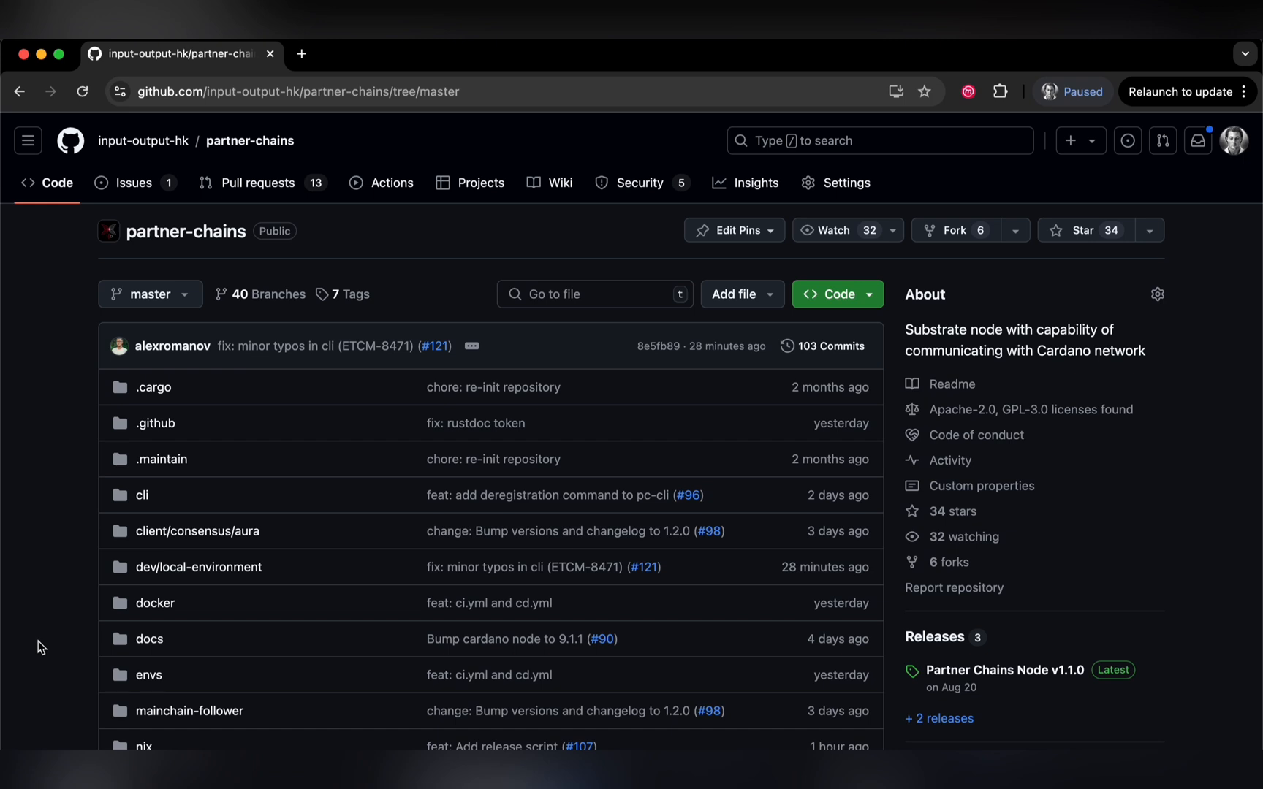
{"action": "mouse_move", "coordinate": [187, 577]}
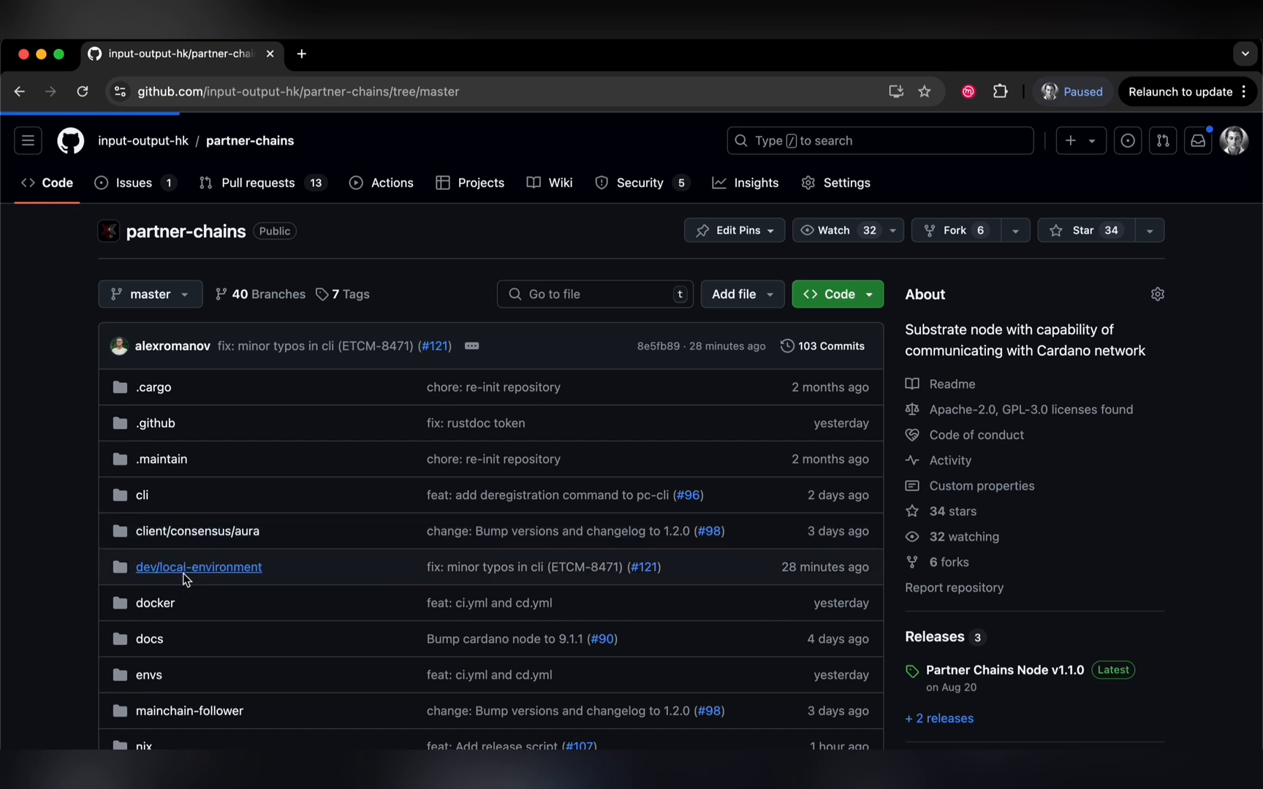
Browse the dev/local-environment README for configuring, starting and stopping the local environment
{"action": "left_click", "coordinate": [199, 567]}
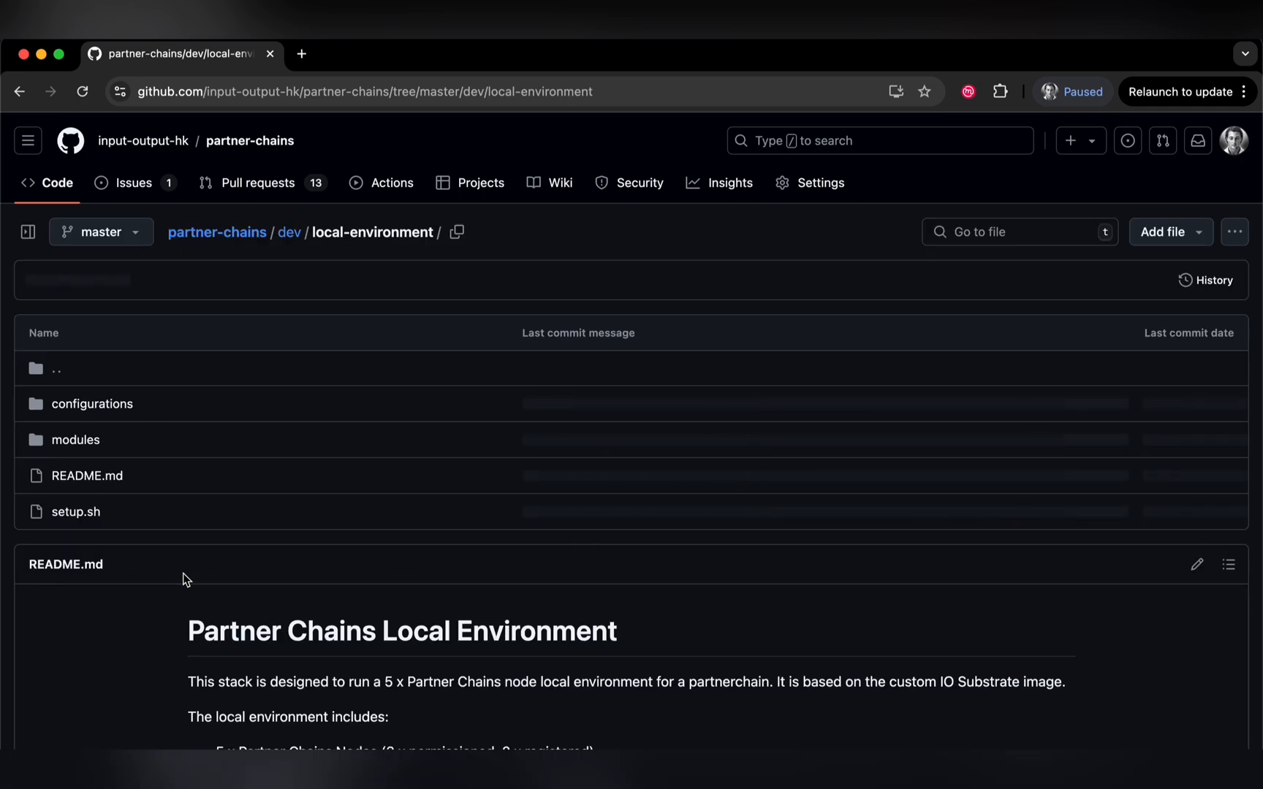
{"action": "scroll", "scroll_direction": "down", "scroll_amount": 3}
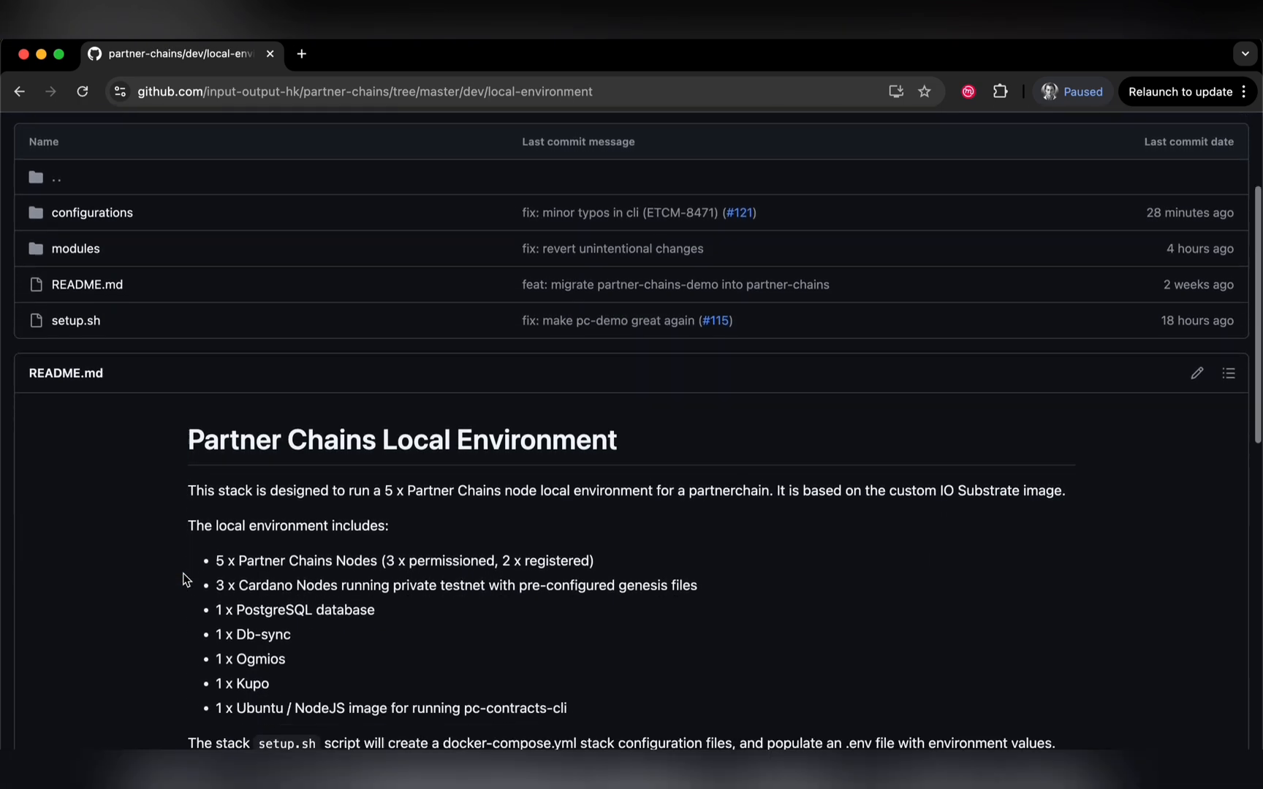
{"action": "scroll", "scroll_direction": "down", "scroll_amount": 3}
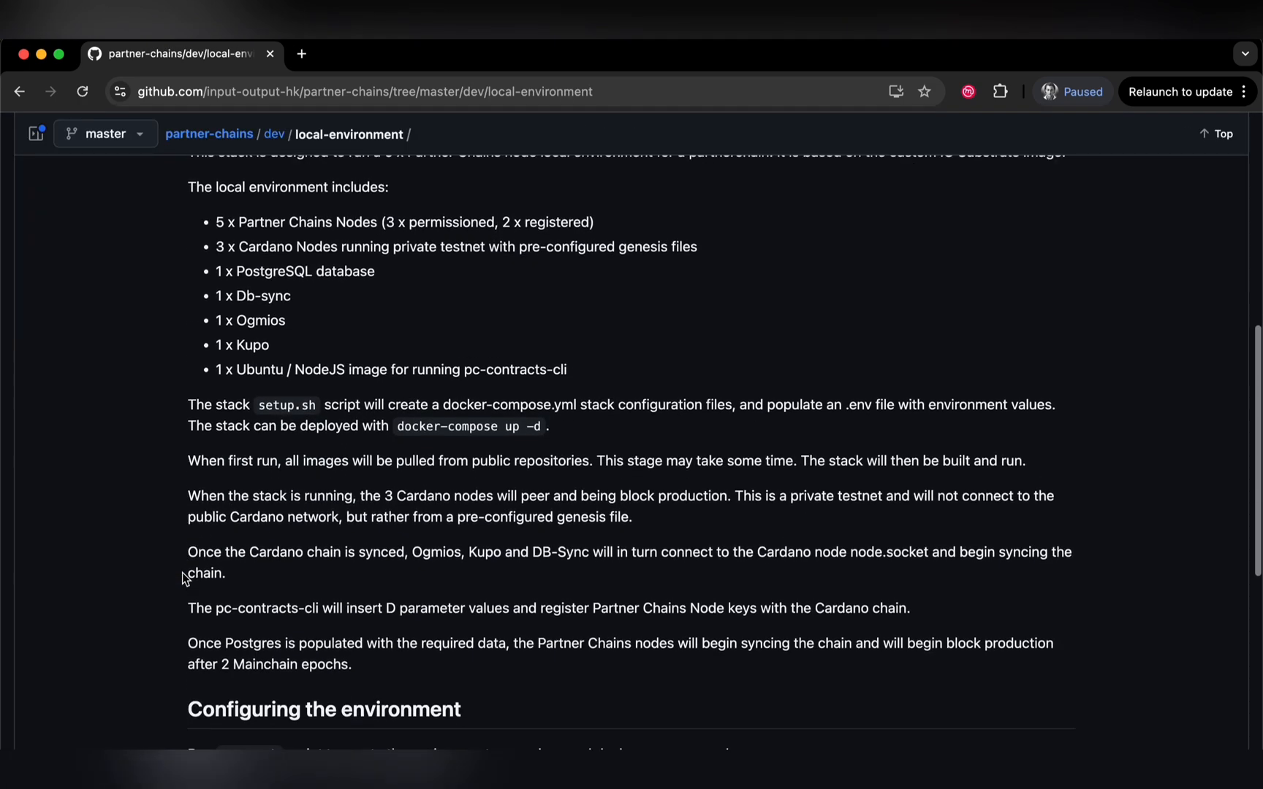
{"action": "scroll", "scroll_direction": "down", "scroll_amount": 3}
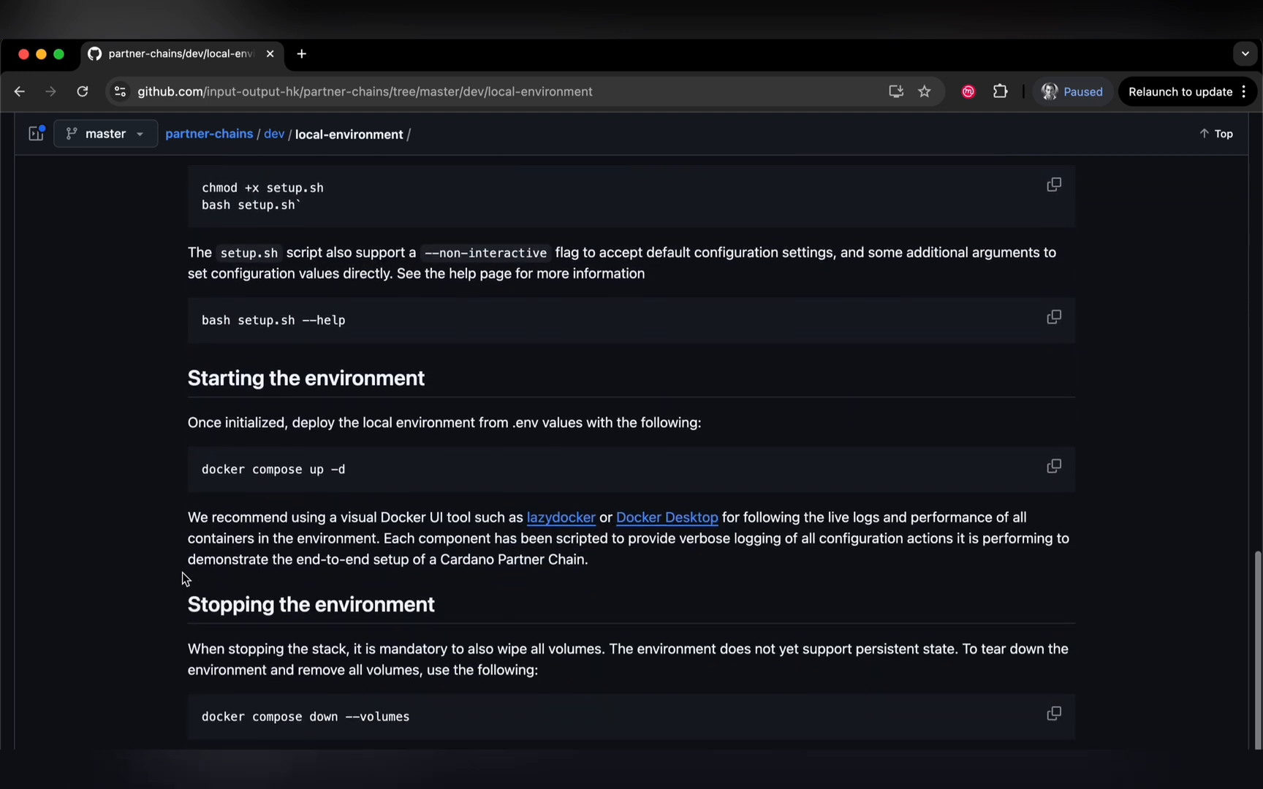
{"action": "scroll", "scroll_direction": "up", "scroll_amount": 3}
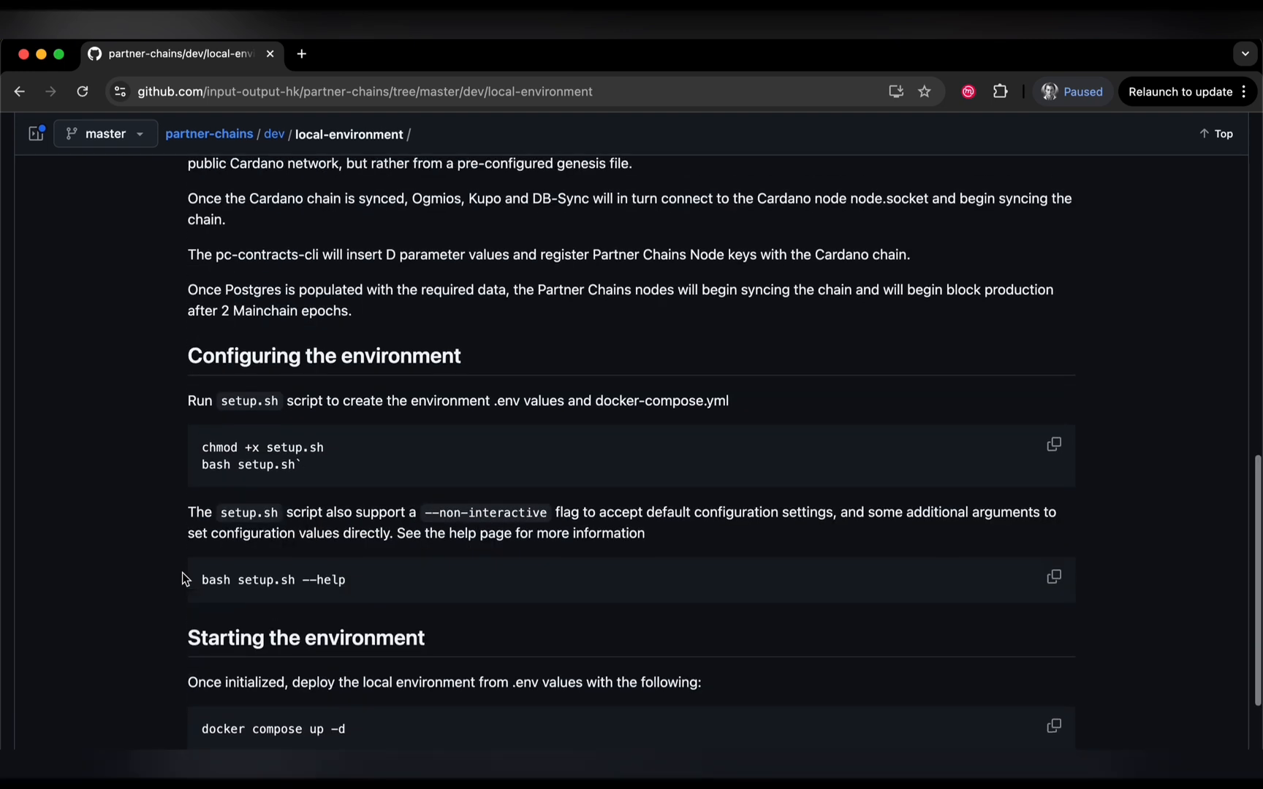